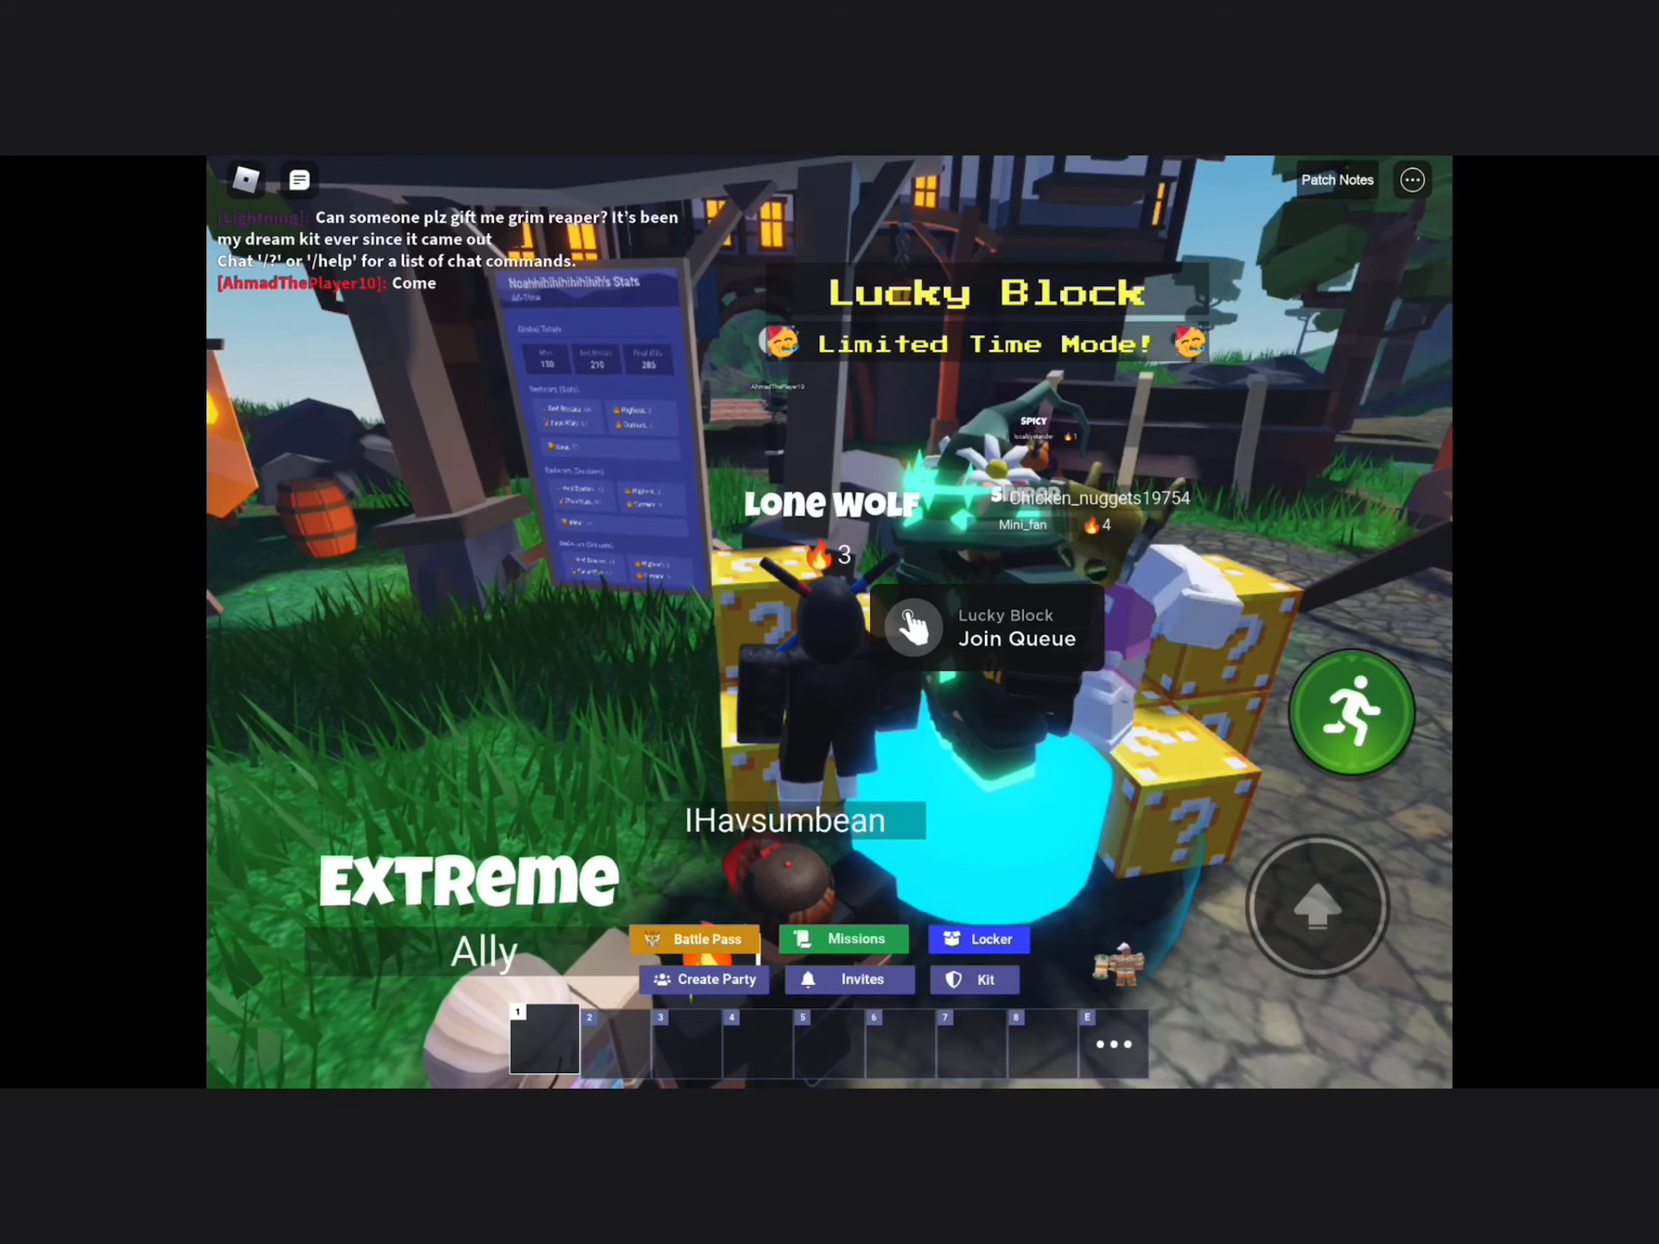
- Join the Lucky Block match queue at the lobby NPC
left_click(1015, 638)
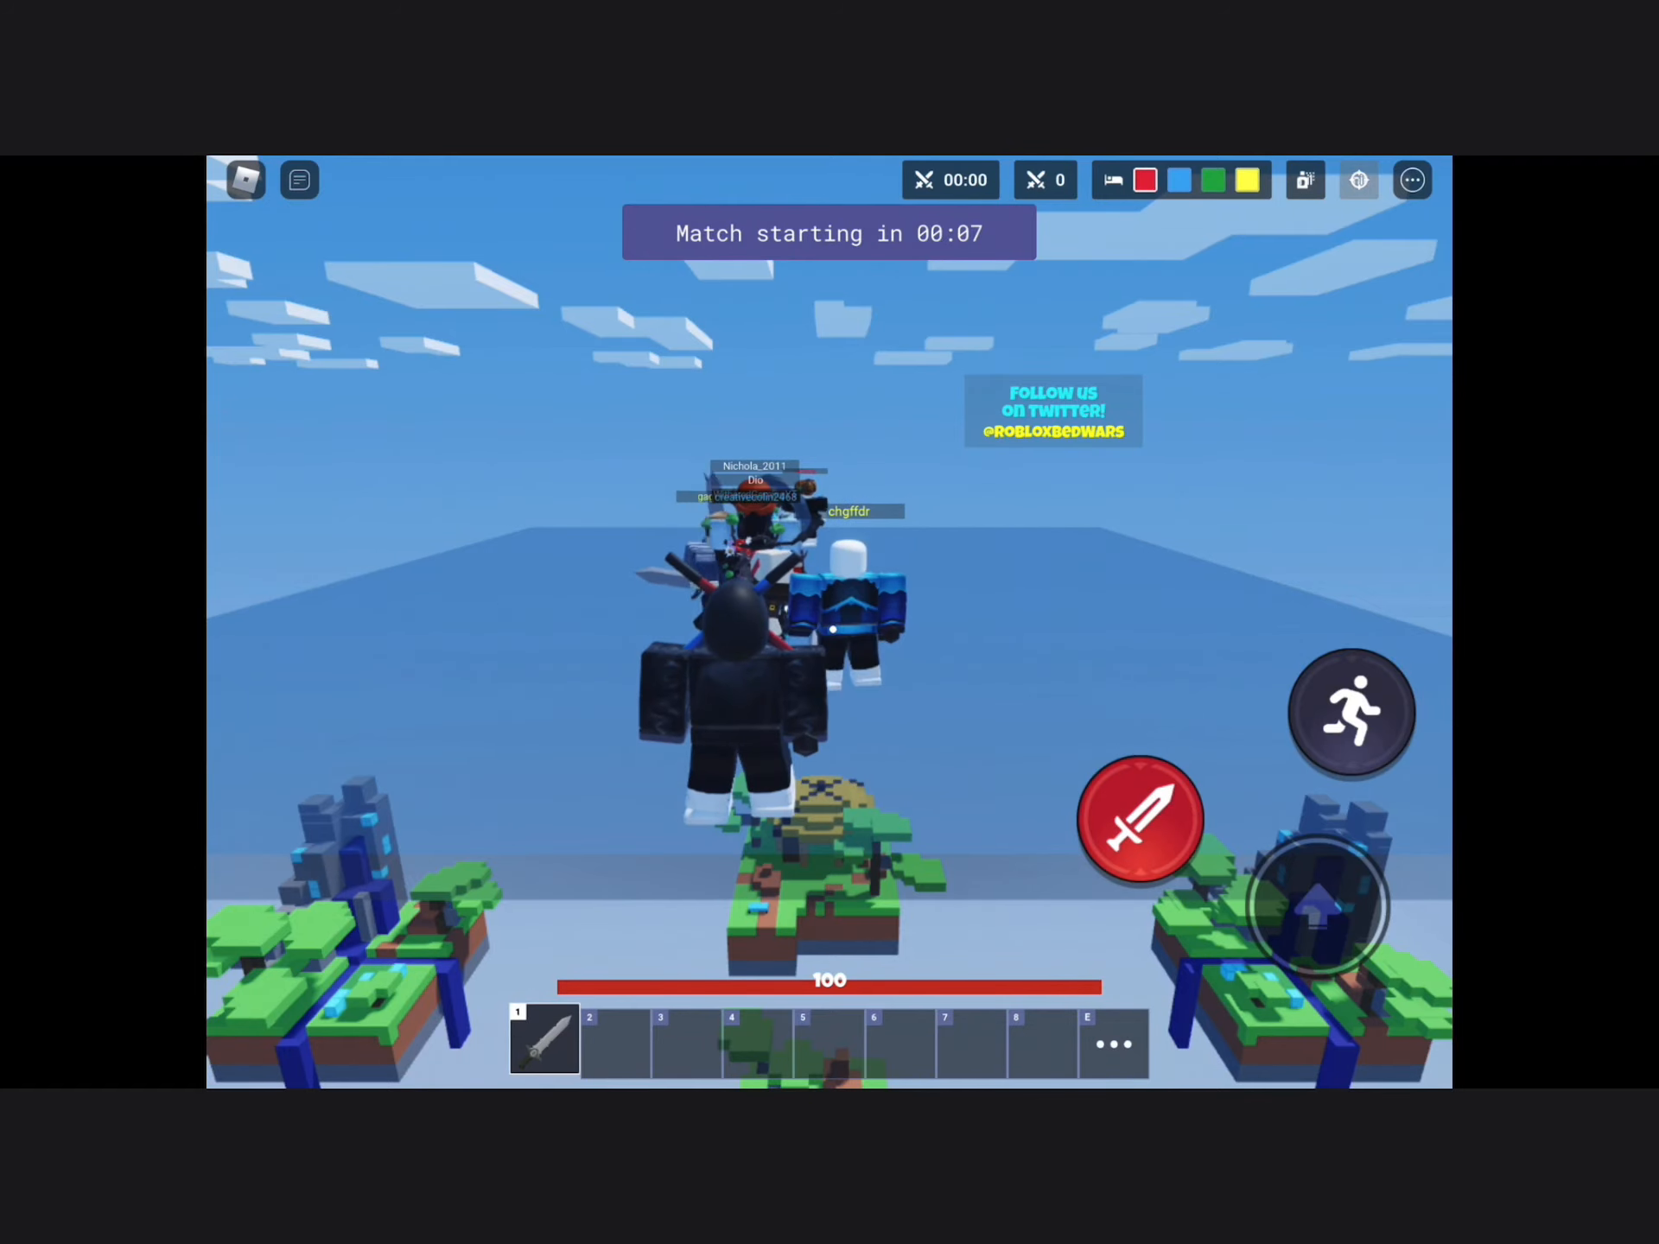
- Drop onto the island and collect the pickaxe, apples and pie into the hotbar
left_click(1354, 714)
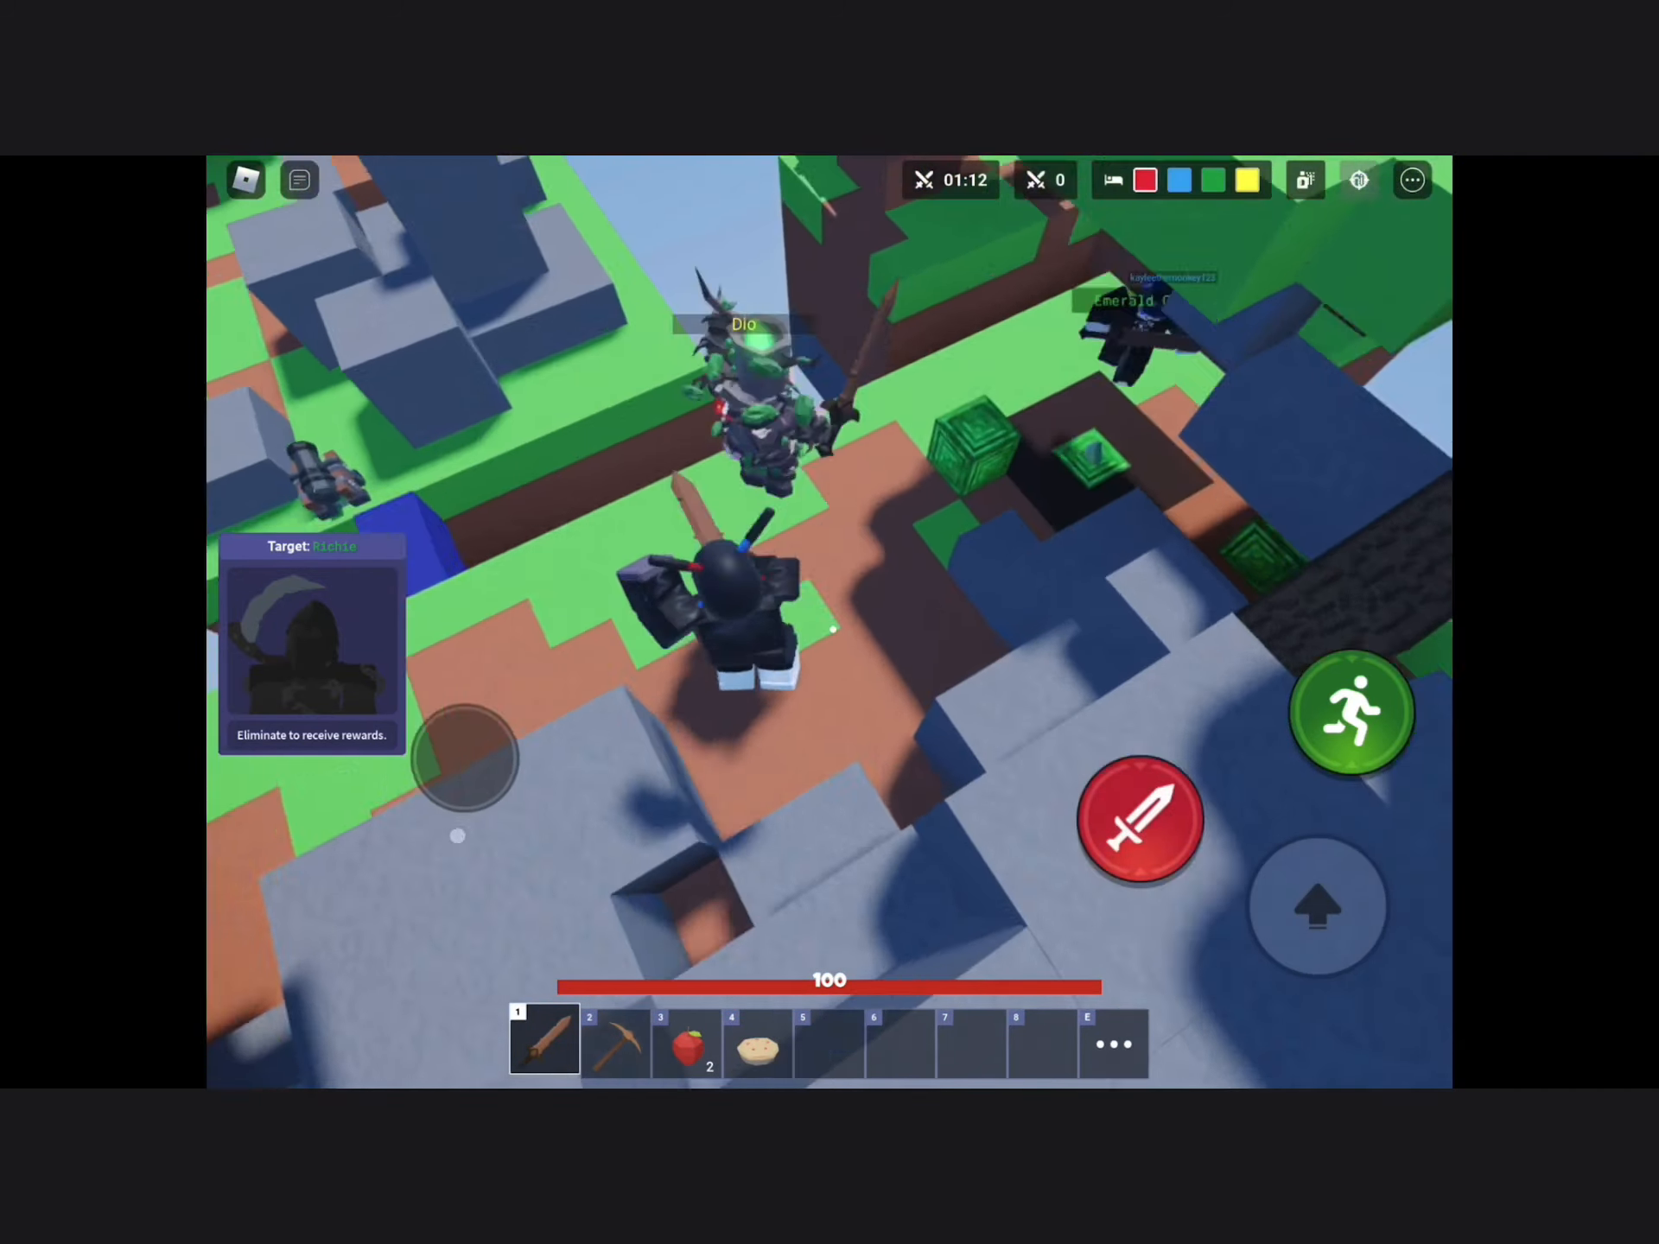
- Pick up a red block, then strike the attacking red-team player with the wooden sword
left_click(1143, 822)
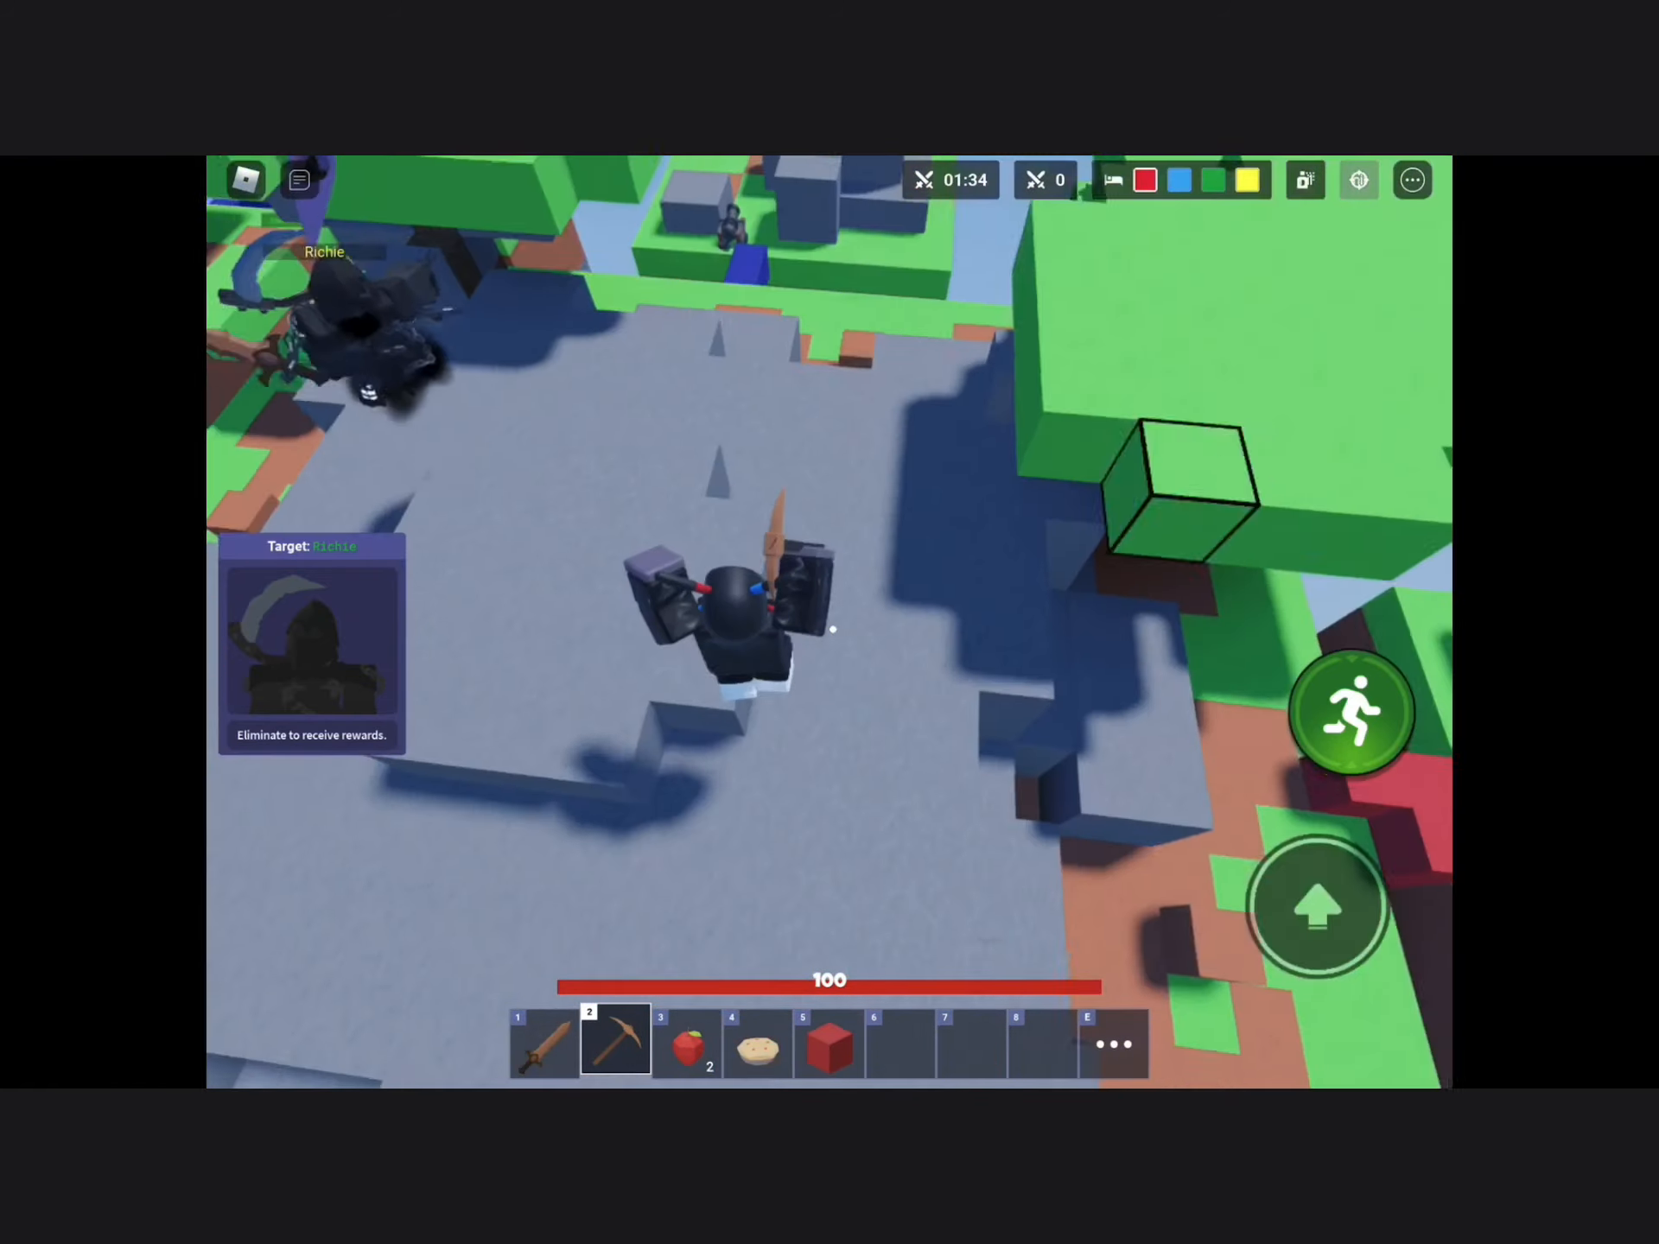
left_click(543, 1038)
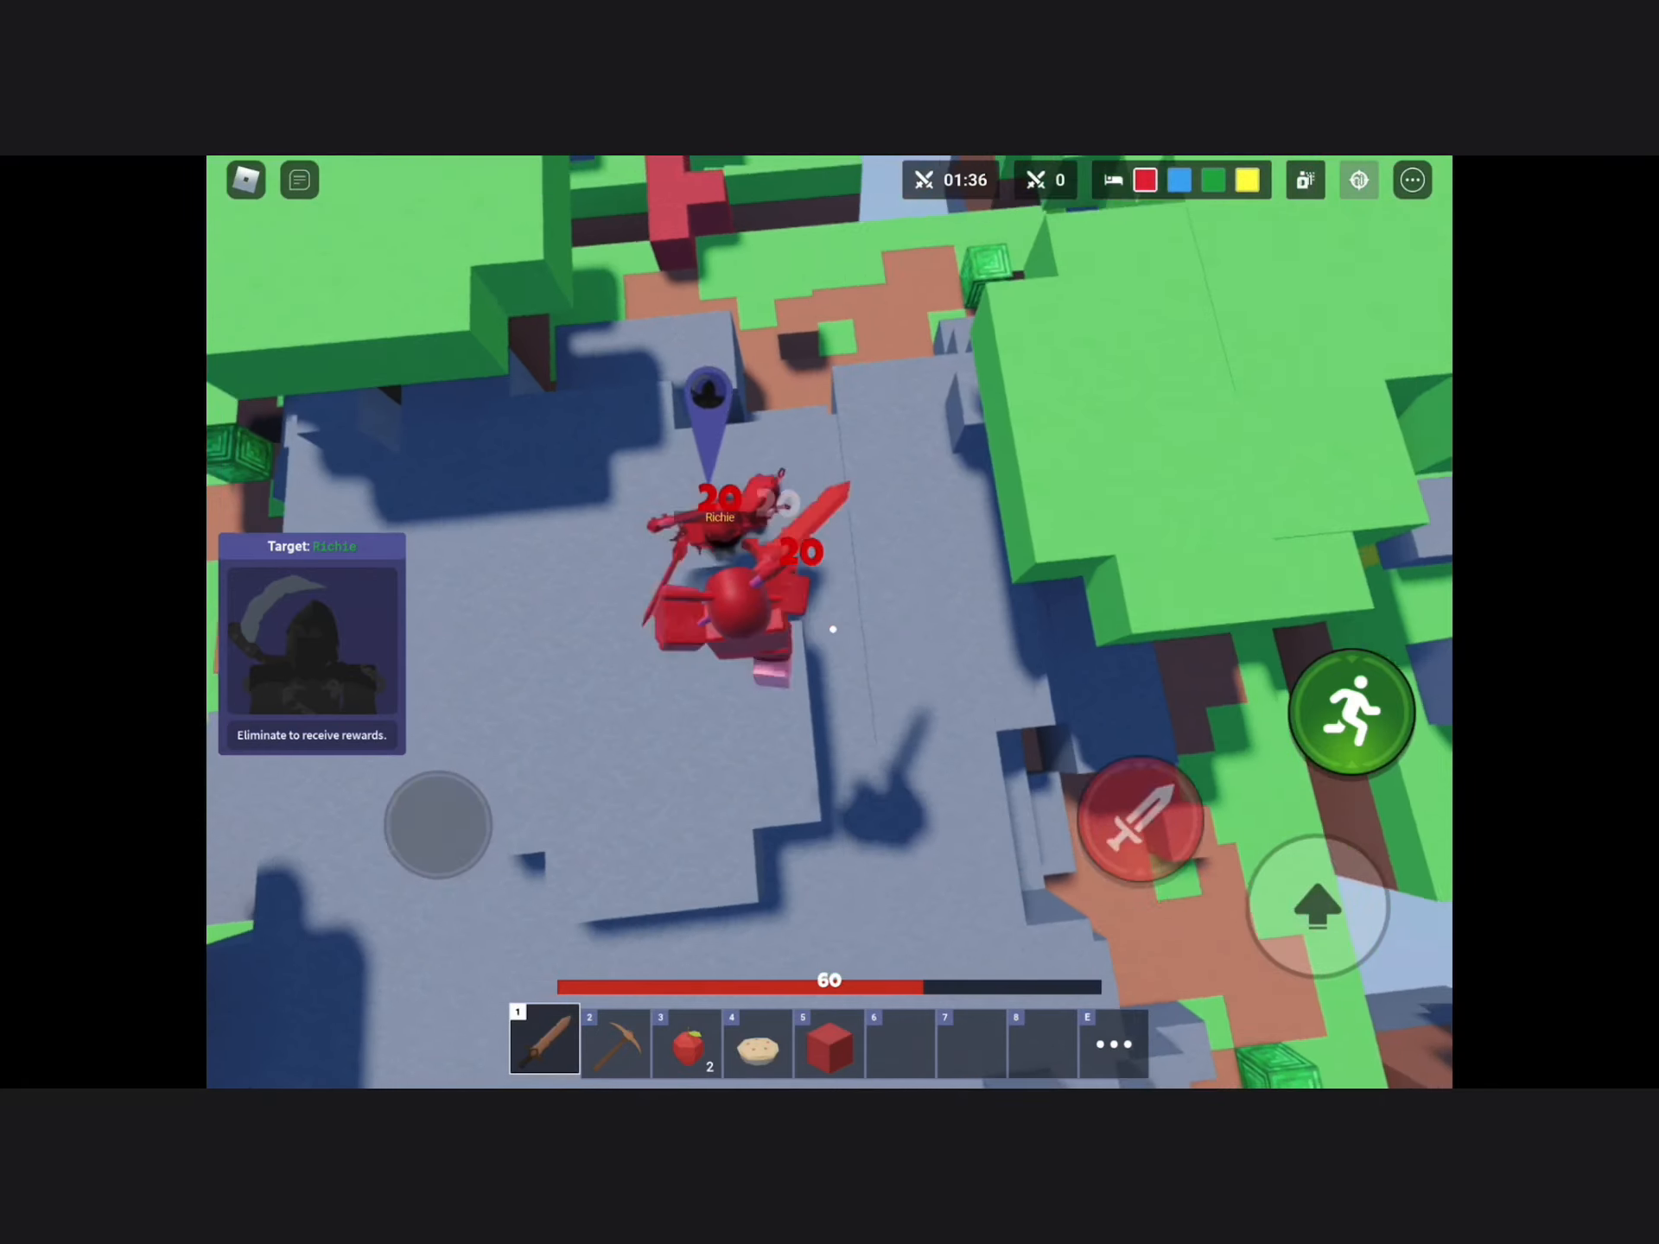
left_click(1144, 823)
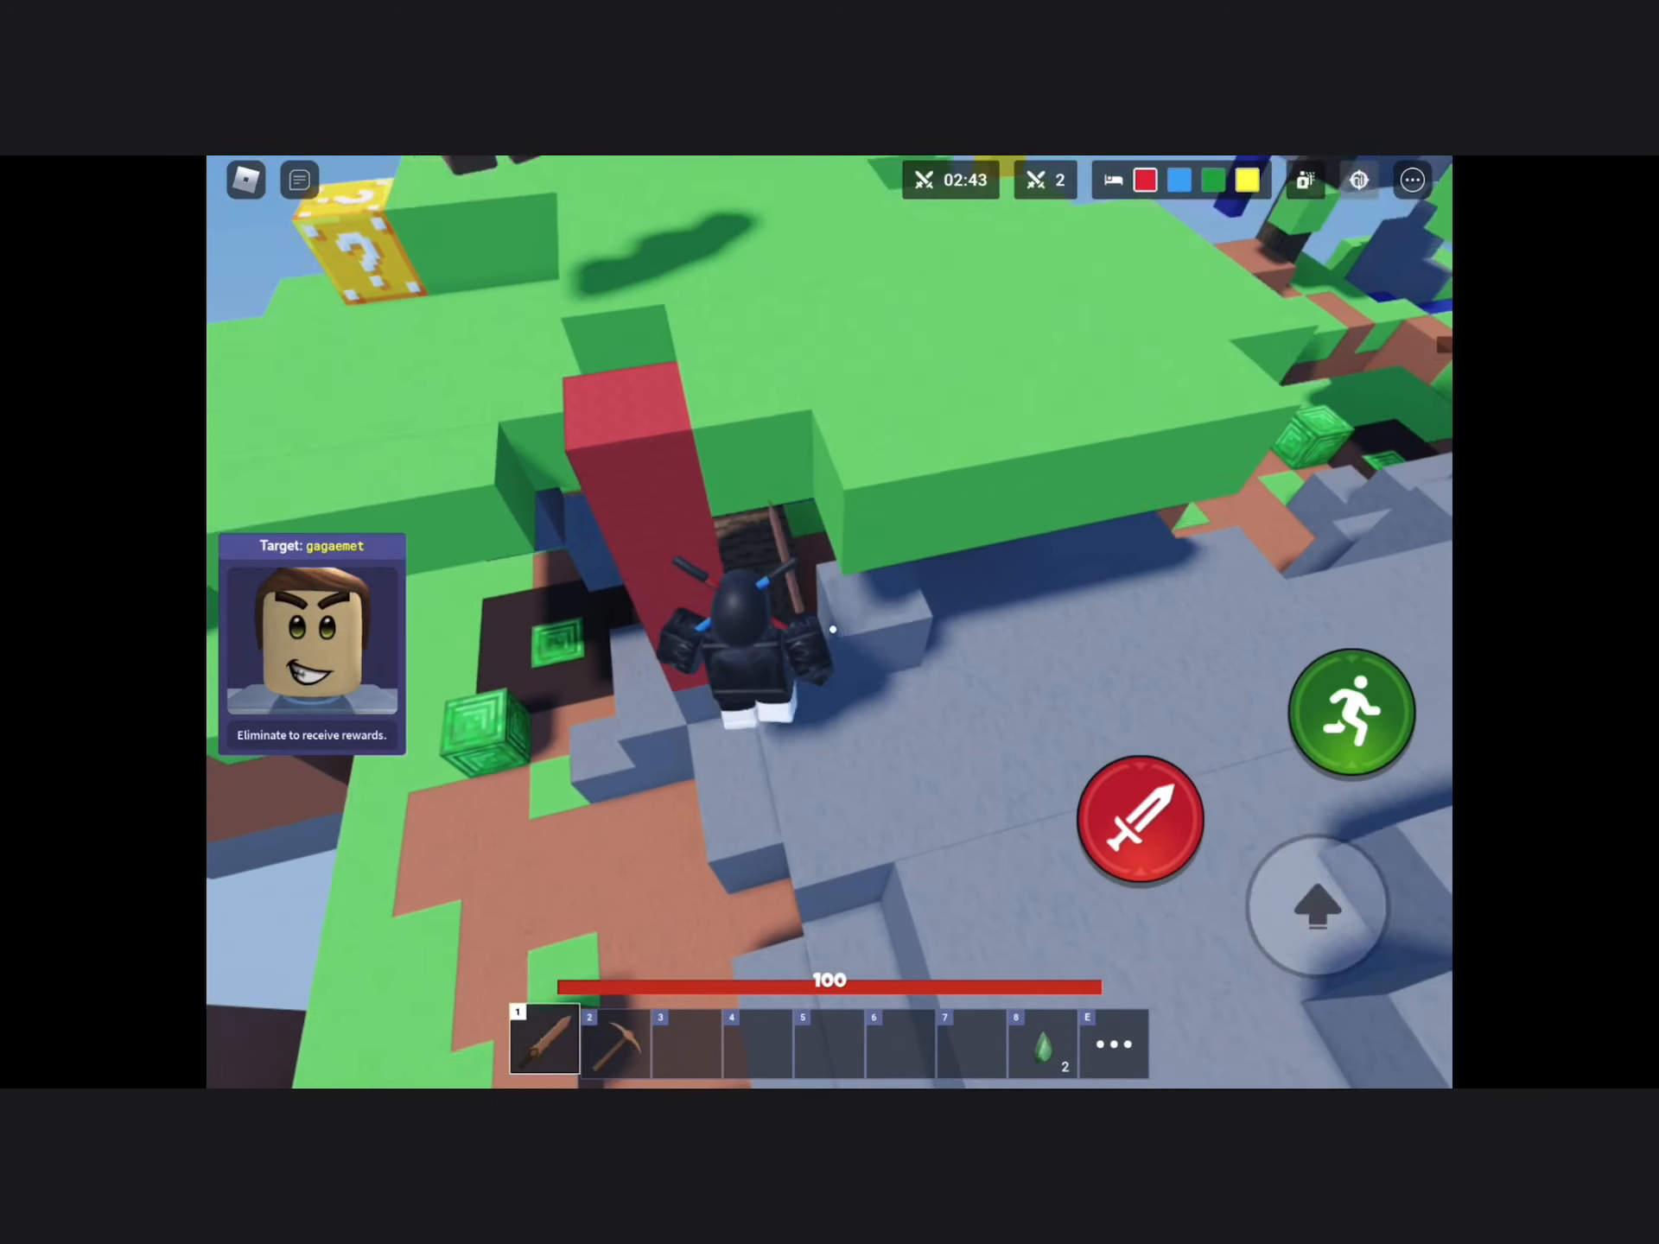
- Strike the red-team player with the sword to reach a third kill
left_click(615, 1047)
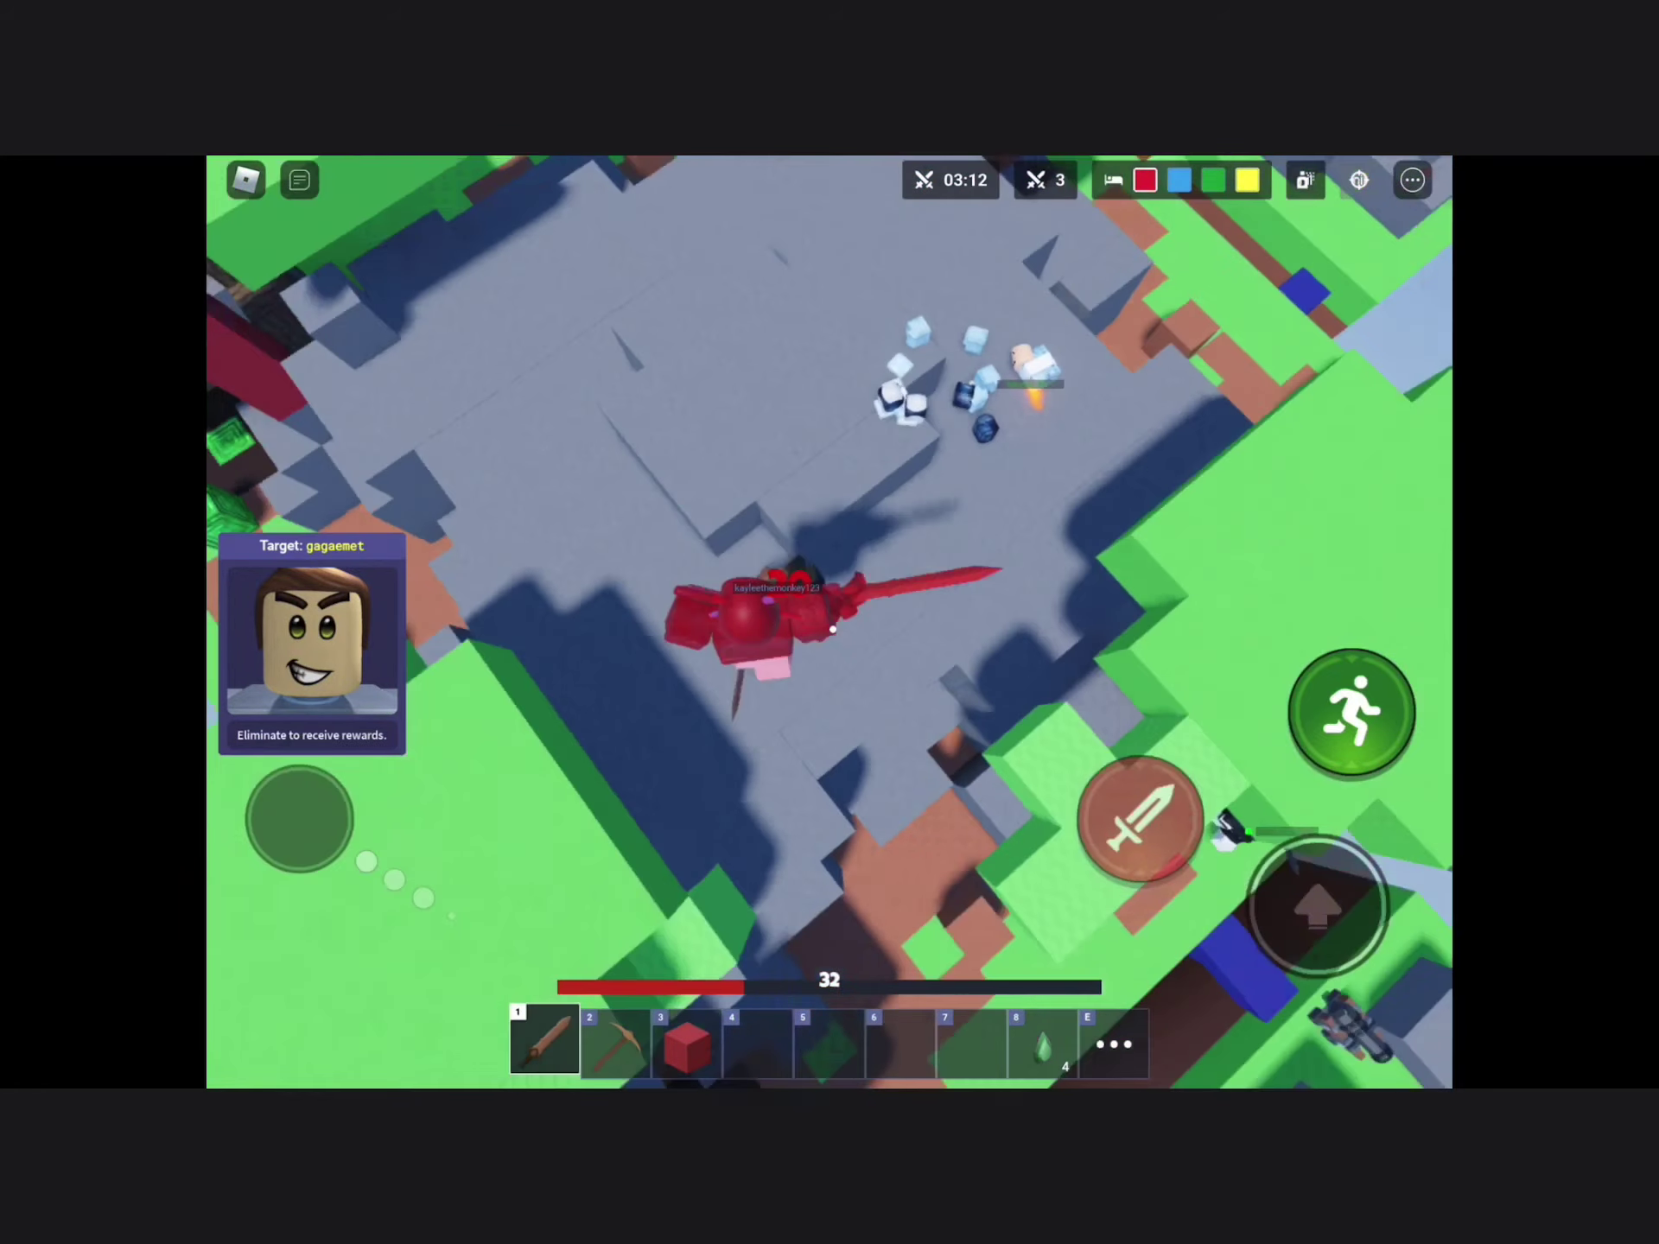
left_click(1140, 829)
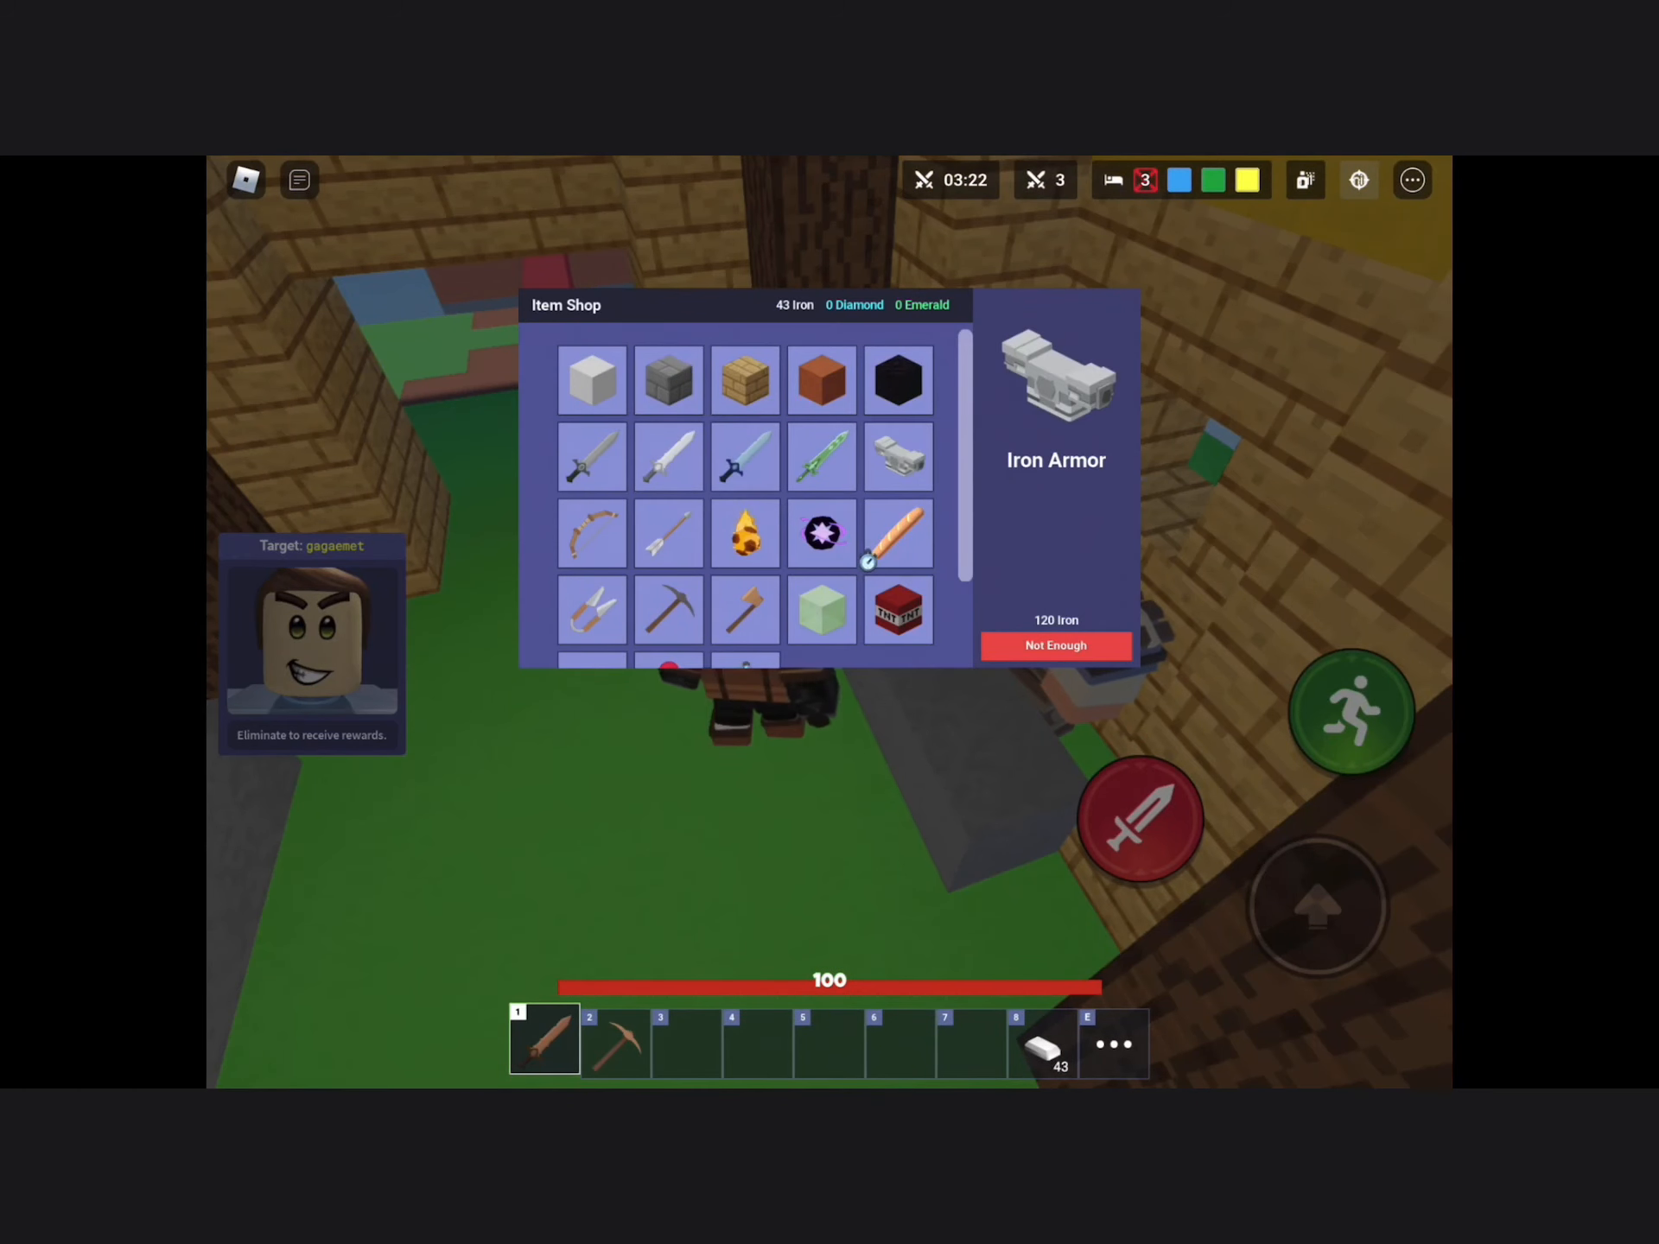
- Start matchmaking for a new Lucky Block match from the lobby
left_click(591, 378)
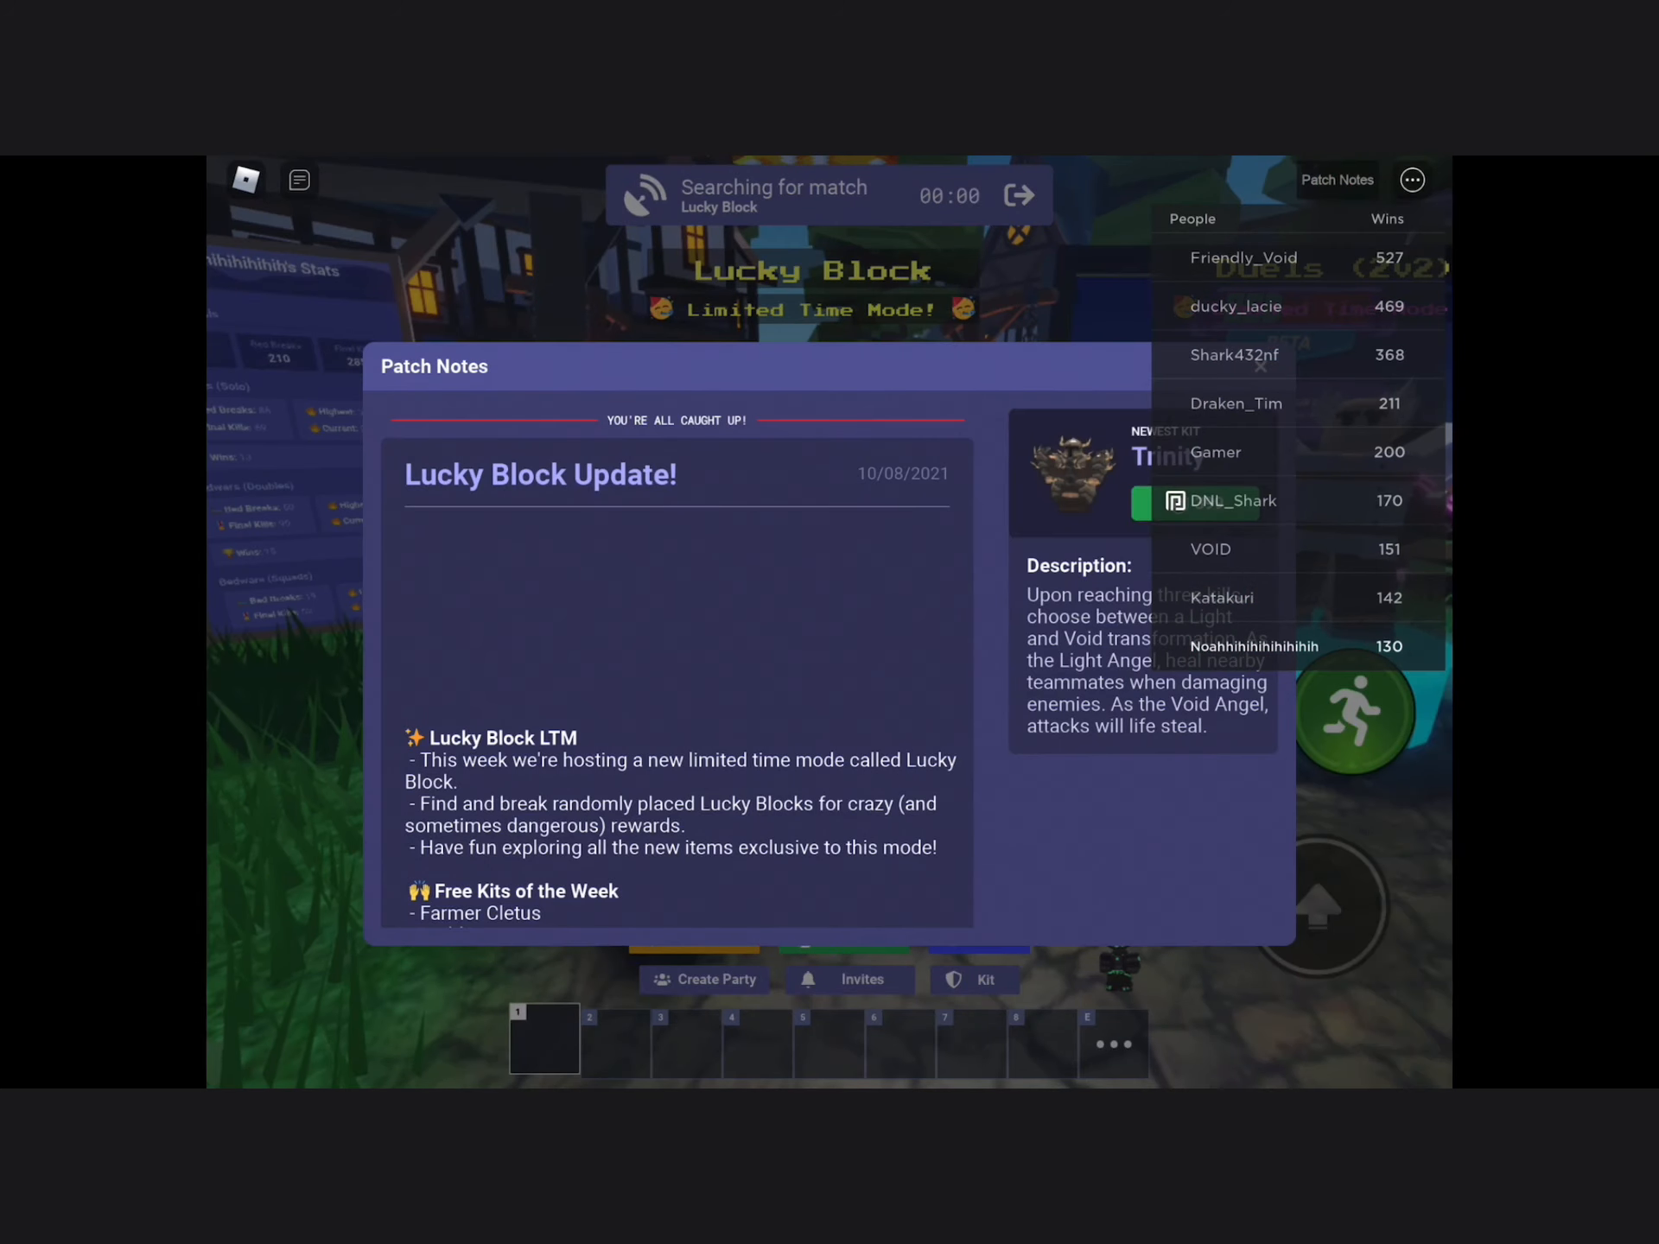
- Scroll the view while waiting for the found match to teleport
scroll("down", 3)
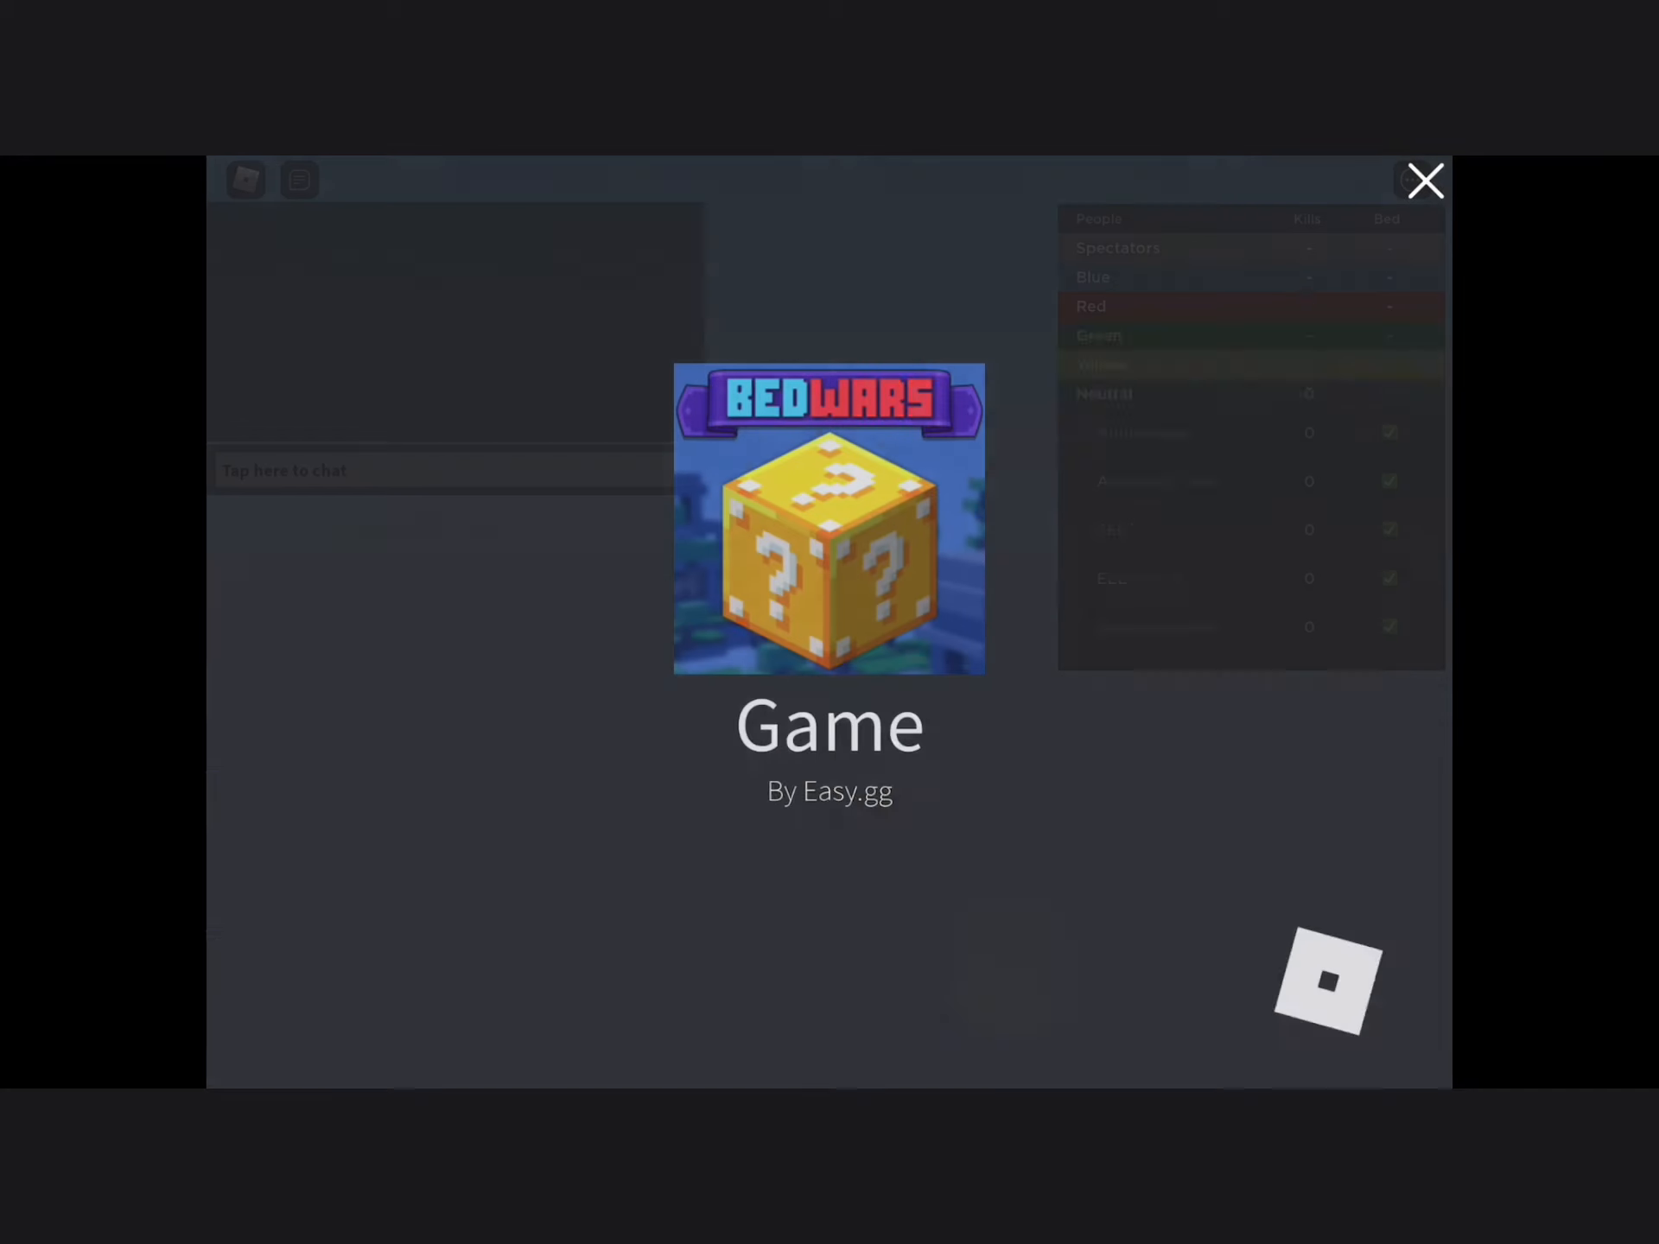
- Select the Stone Sword in the item shop with 20+ iron collected
left_click(1426, 181)
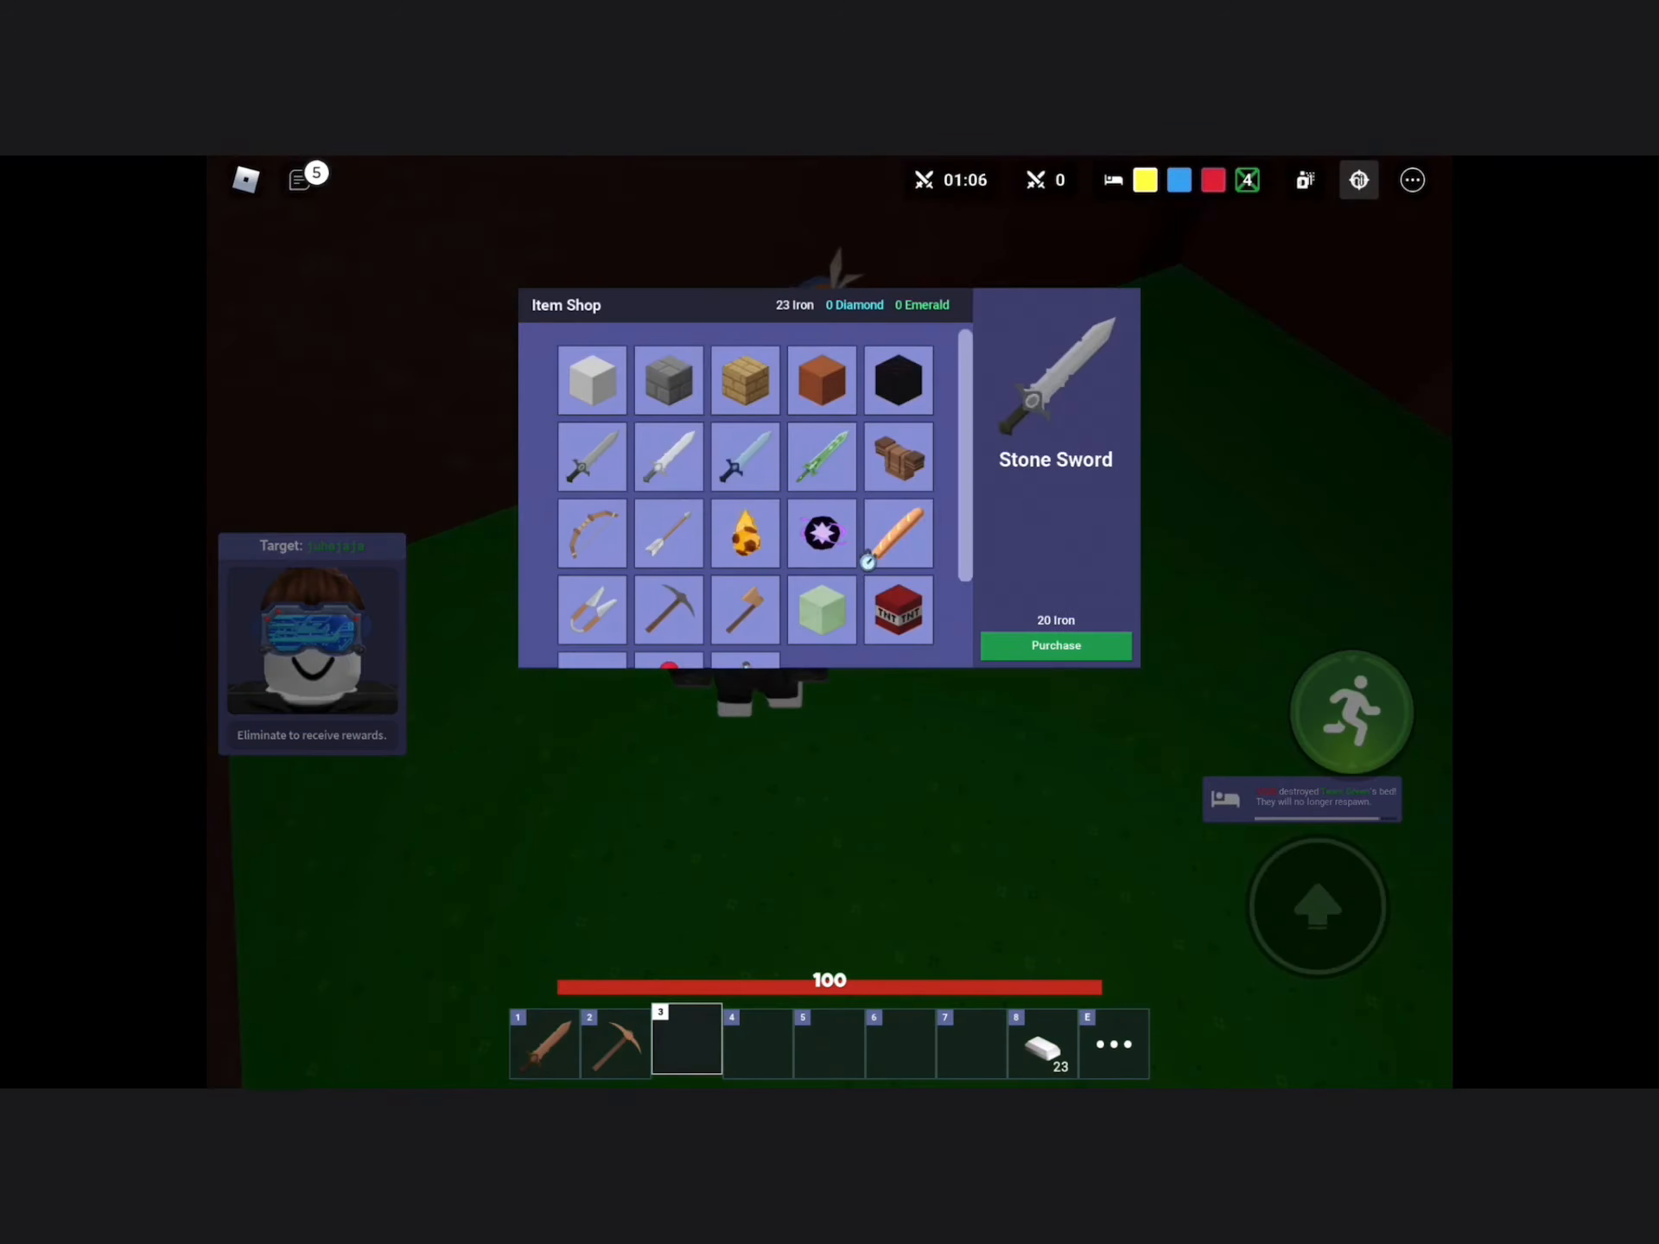
- Purchase the Stone Sword and a stack of white wool
left_click(1054, 644)
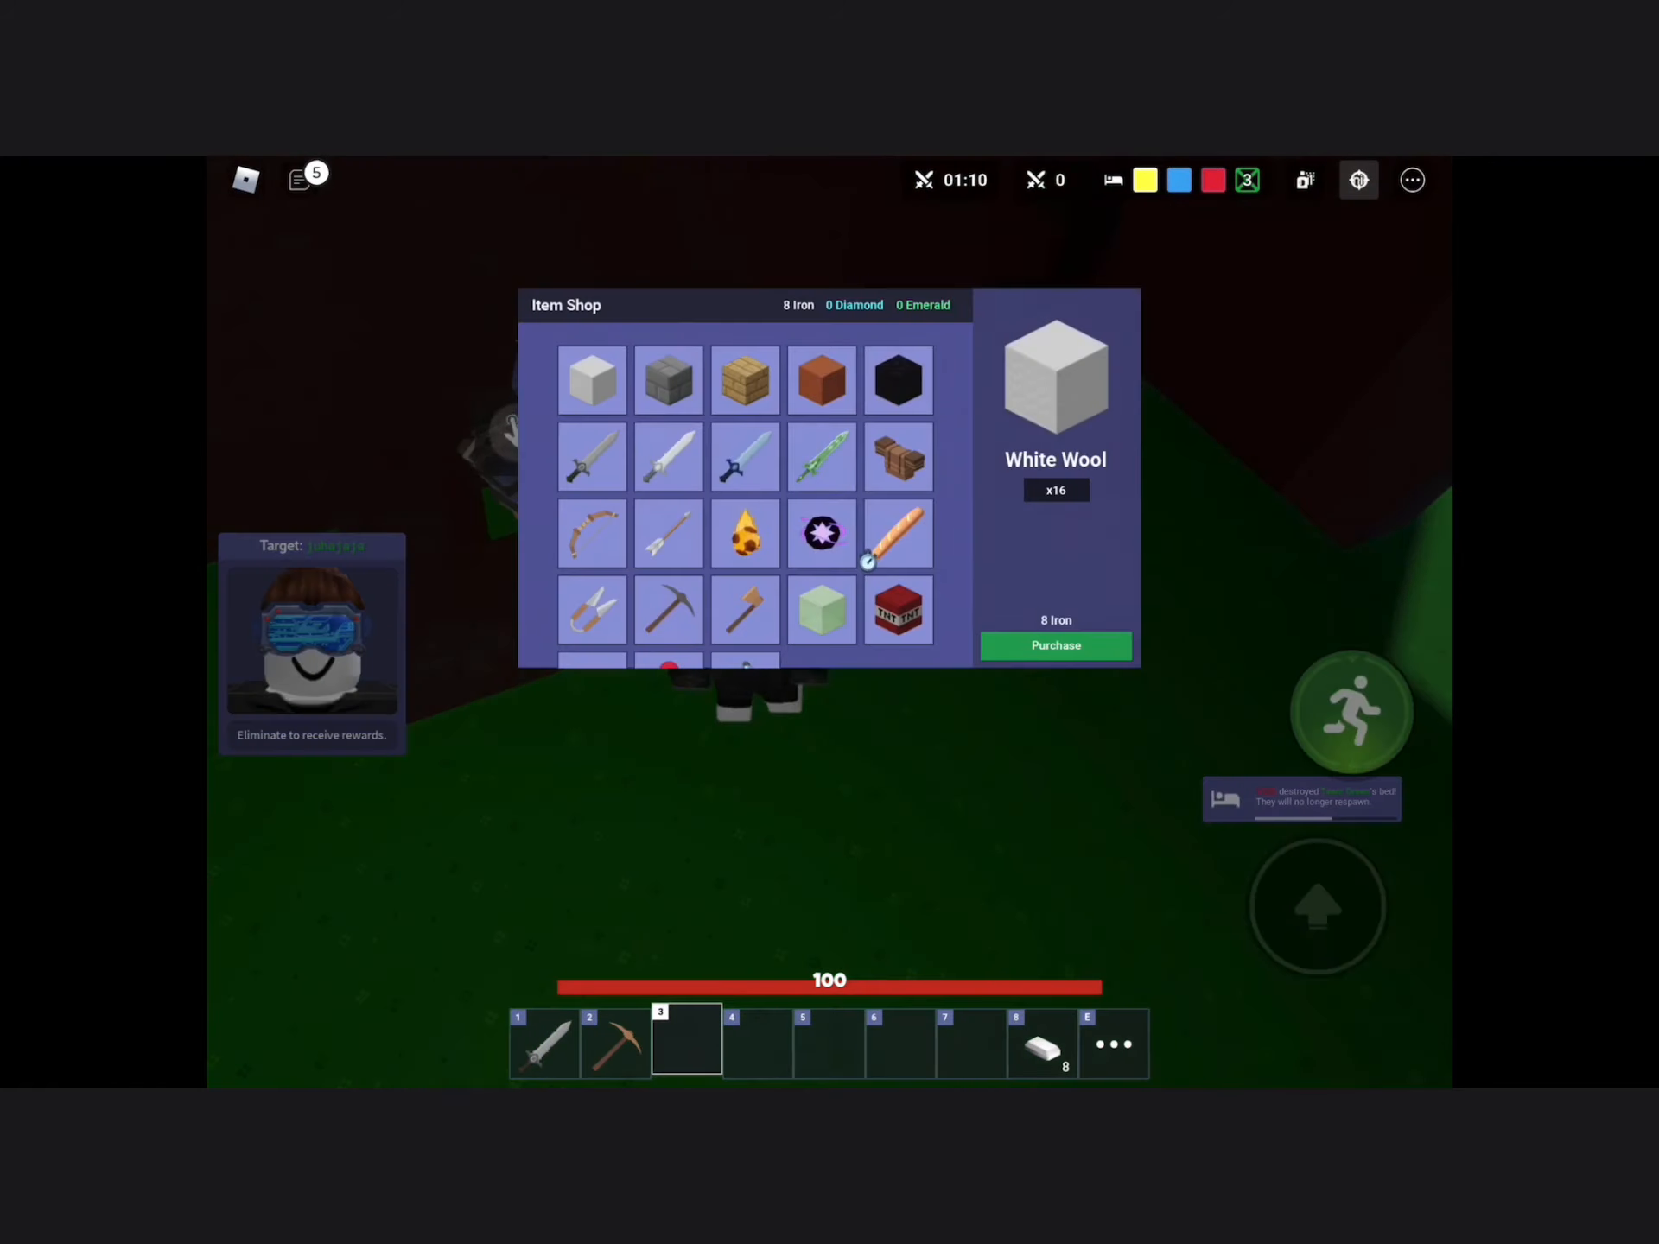
left_click(1056, 644)
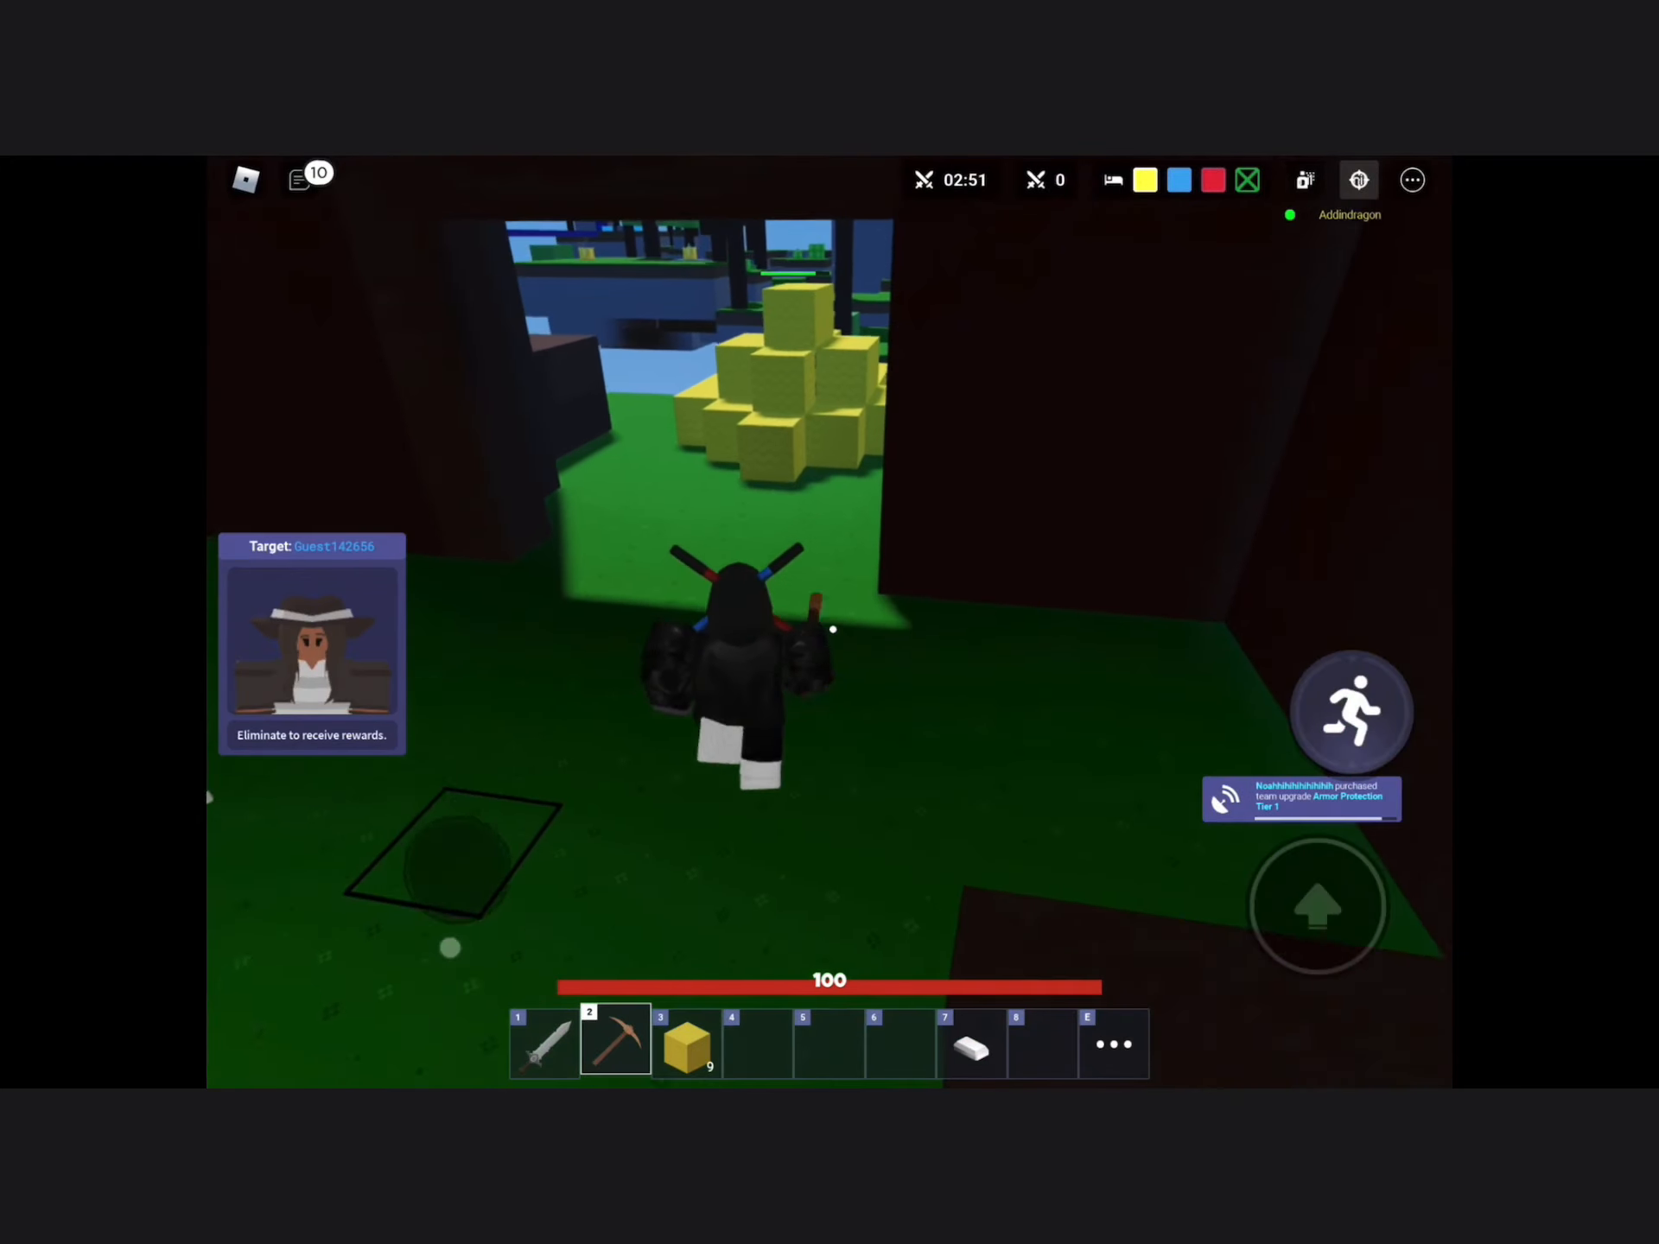
- Place yellow wool blocks off the base edge to start a bridge
left_click(1353, 712)
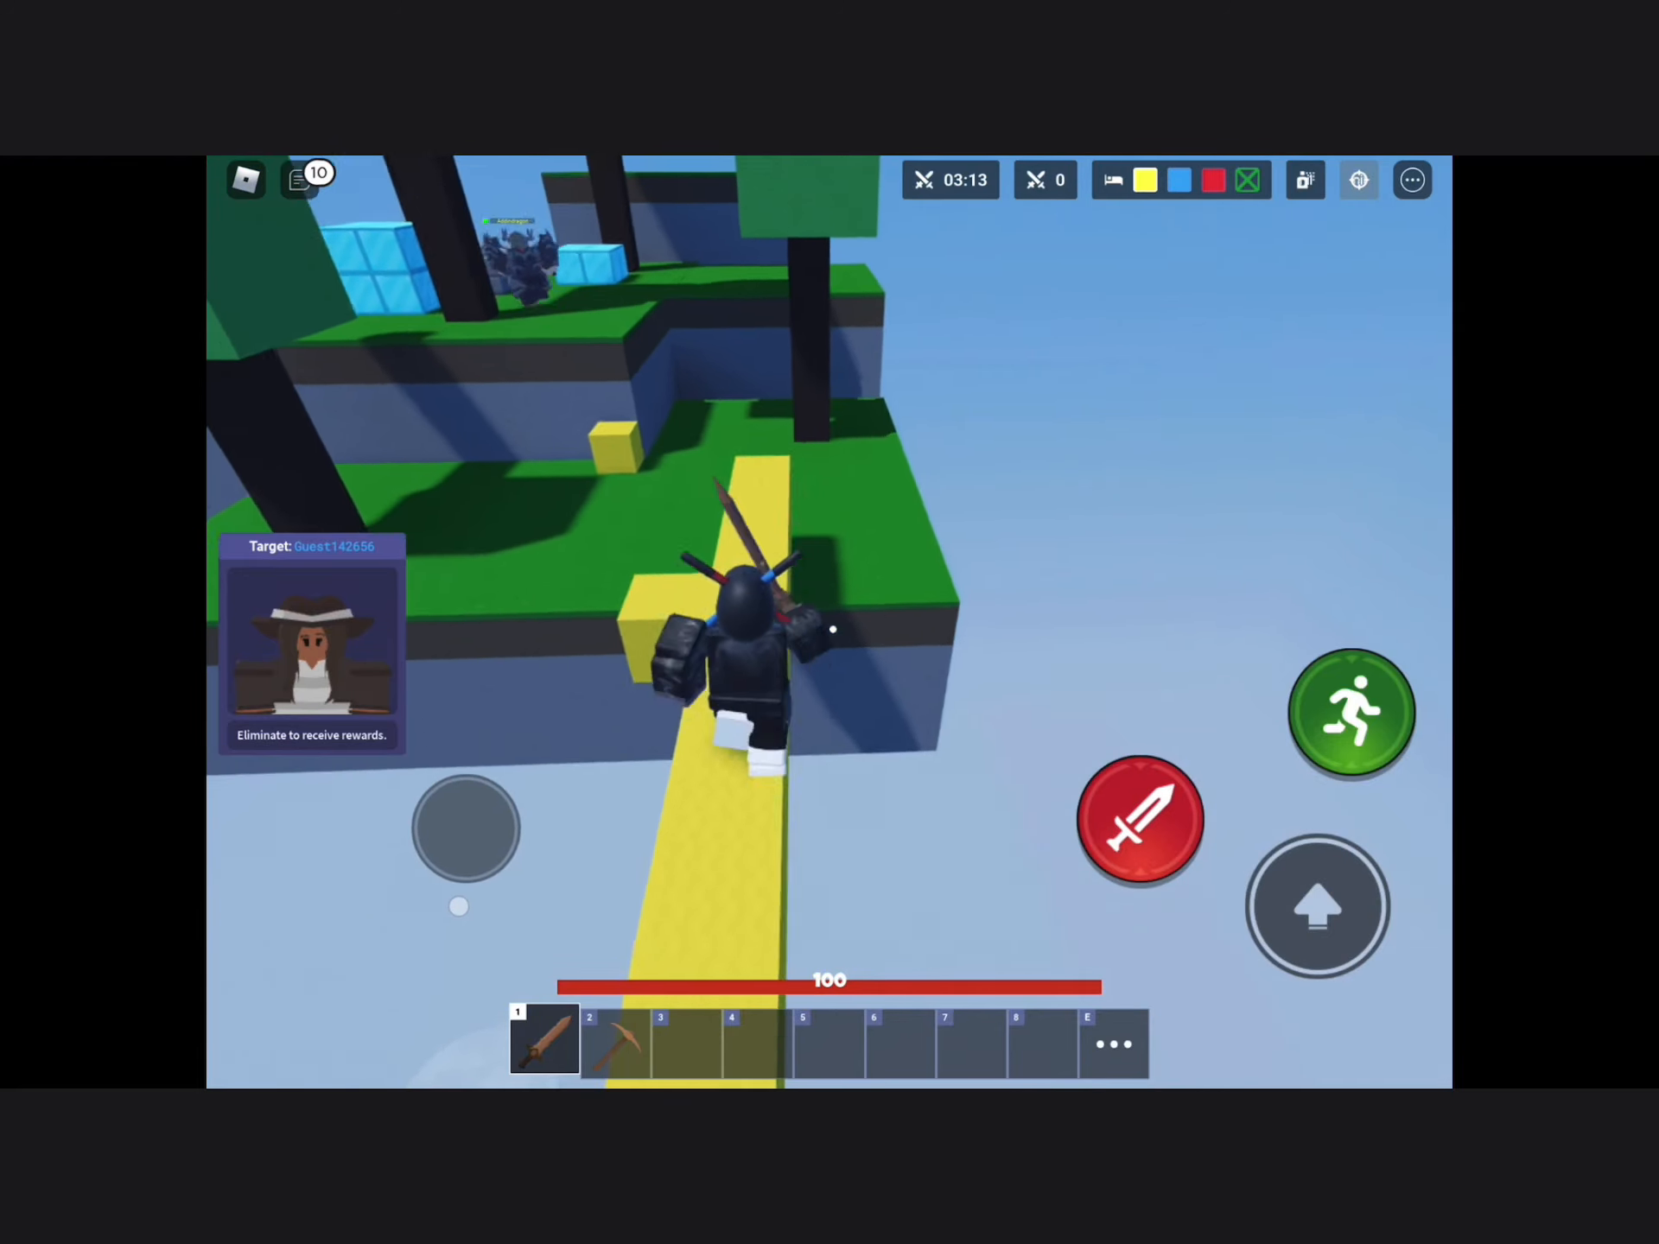
- Steer across the yellow wool bridge toward the nearby island
left_click_drag(463, 827, 503, 912)
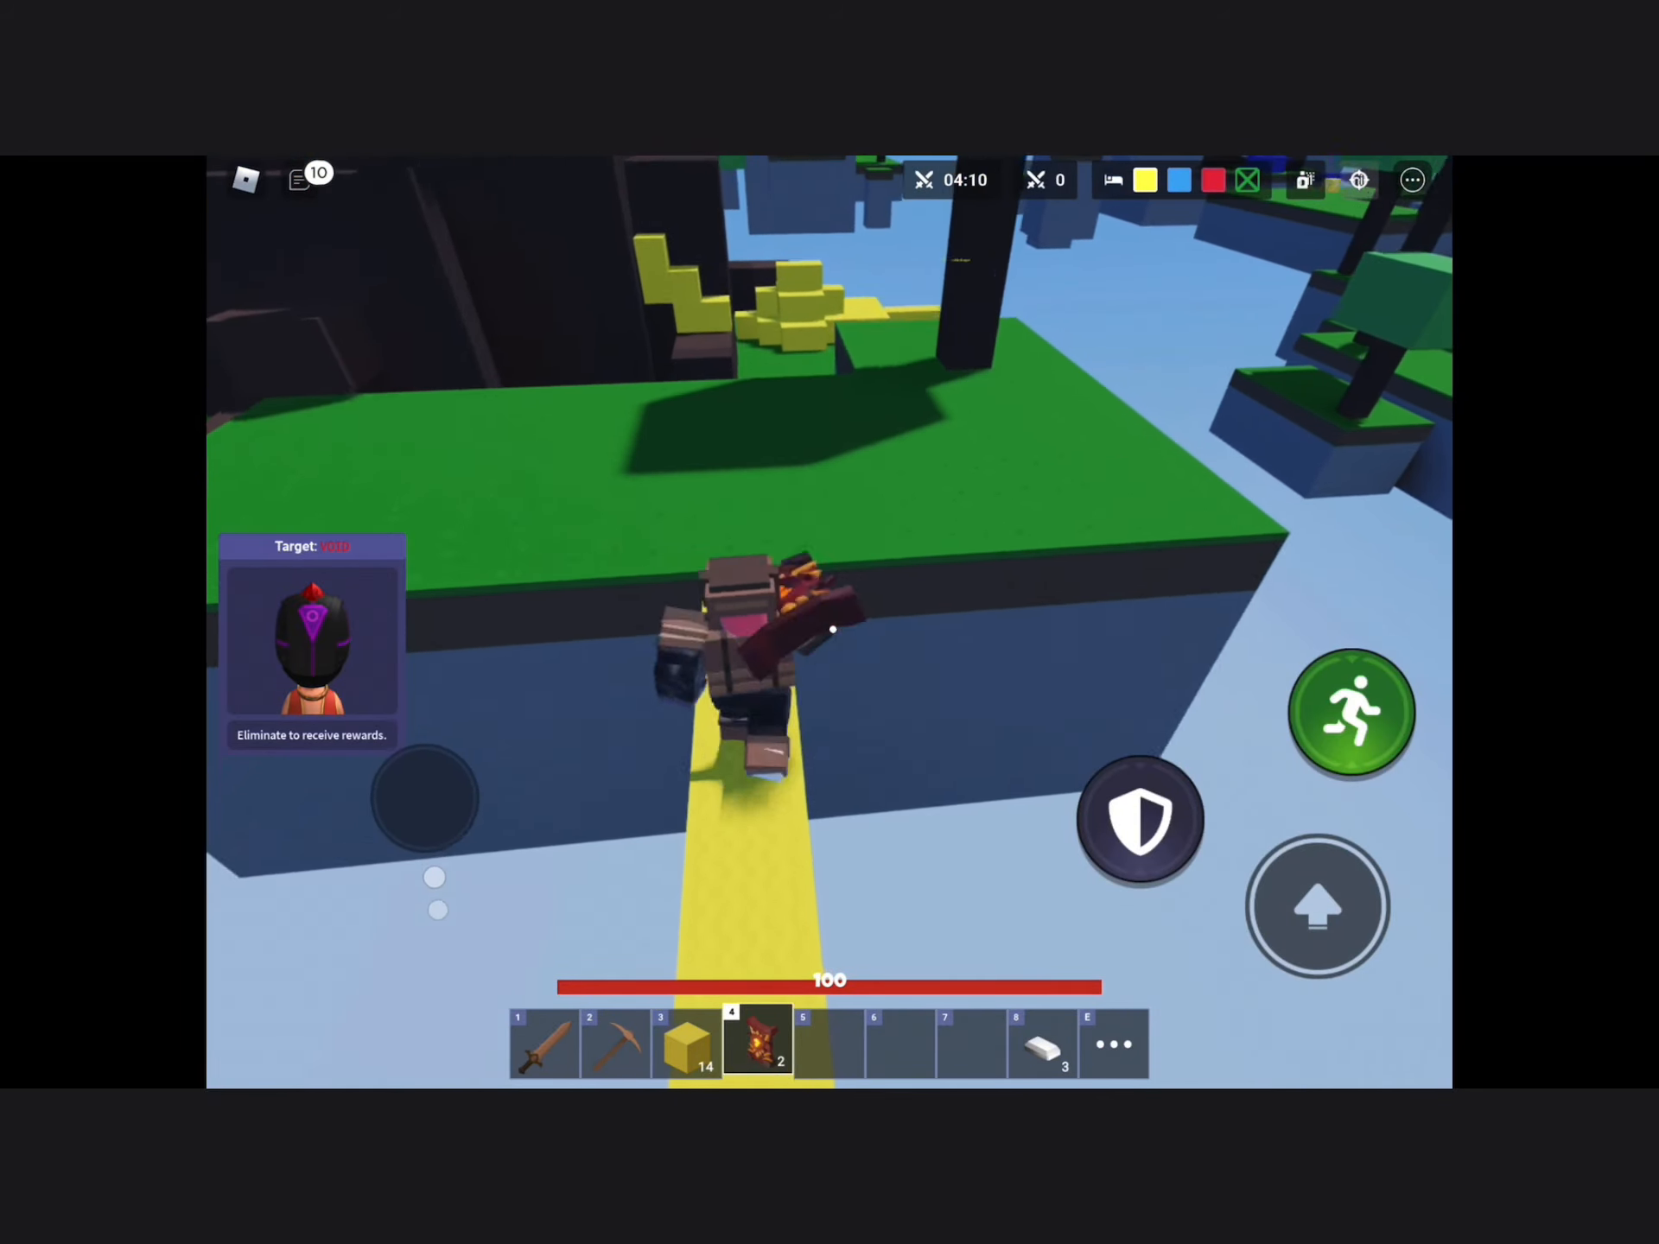
- Stand on the Emerald Generator island and pick up five emeralds with hotbar slot 1 selected
left_click(543, 1047)
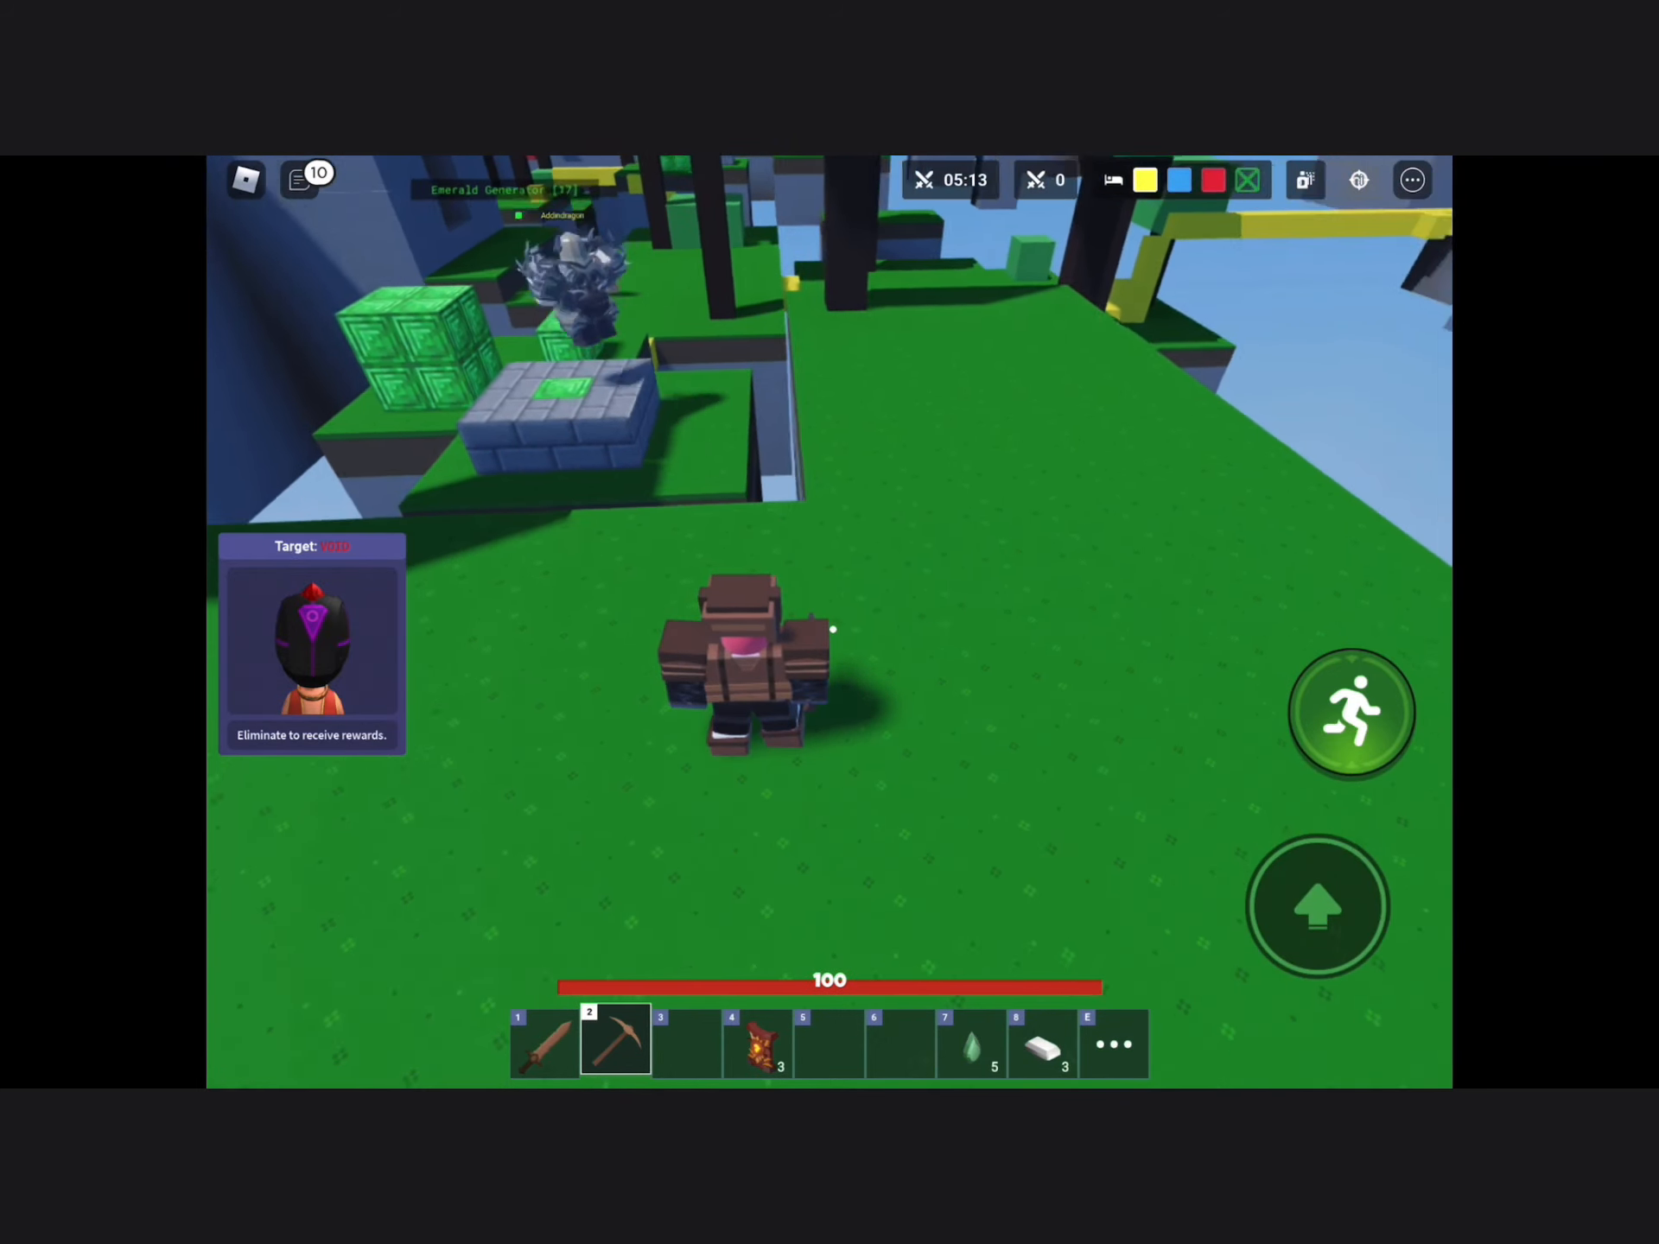
left_click(544, 1040)
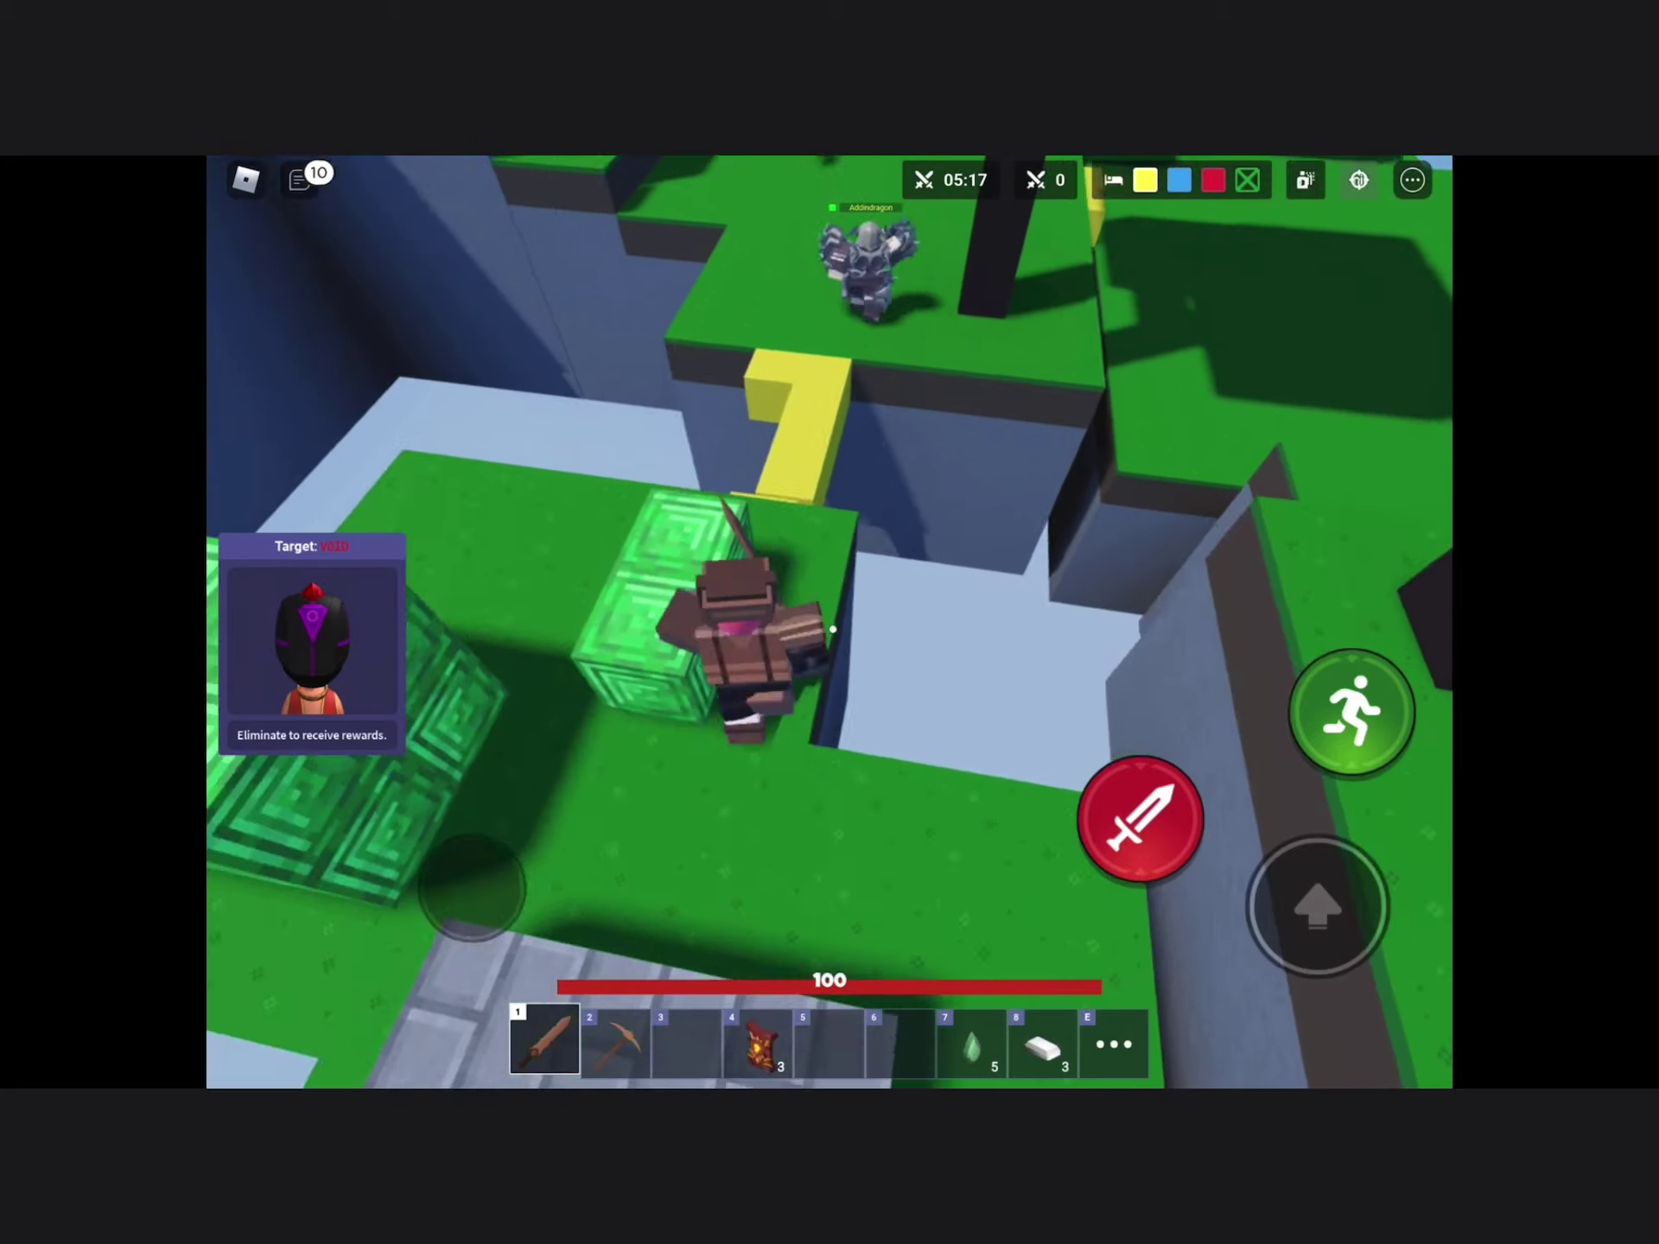
- Strike the enemy near the yellow island twice with the wooden sword
left_click(1143, 821)
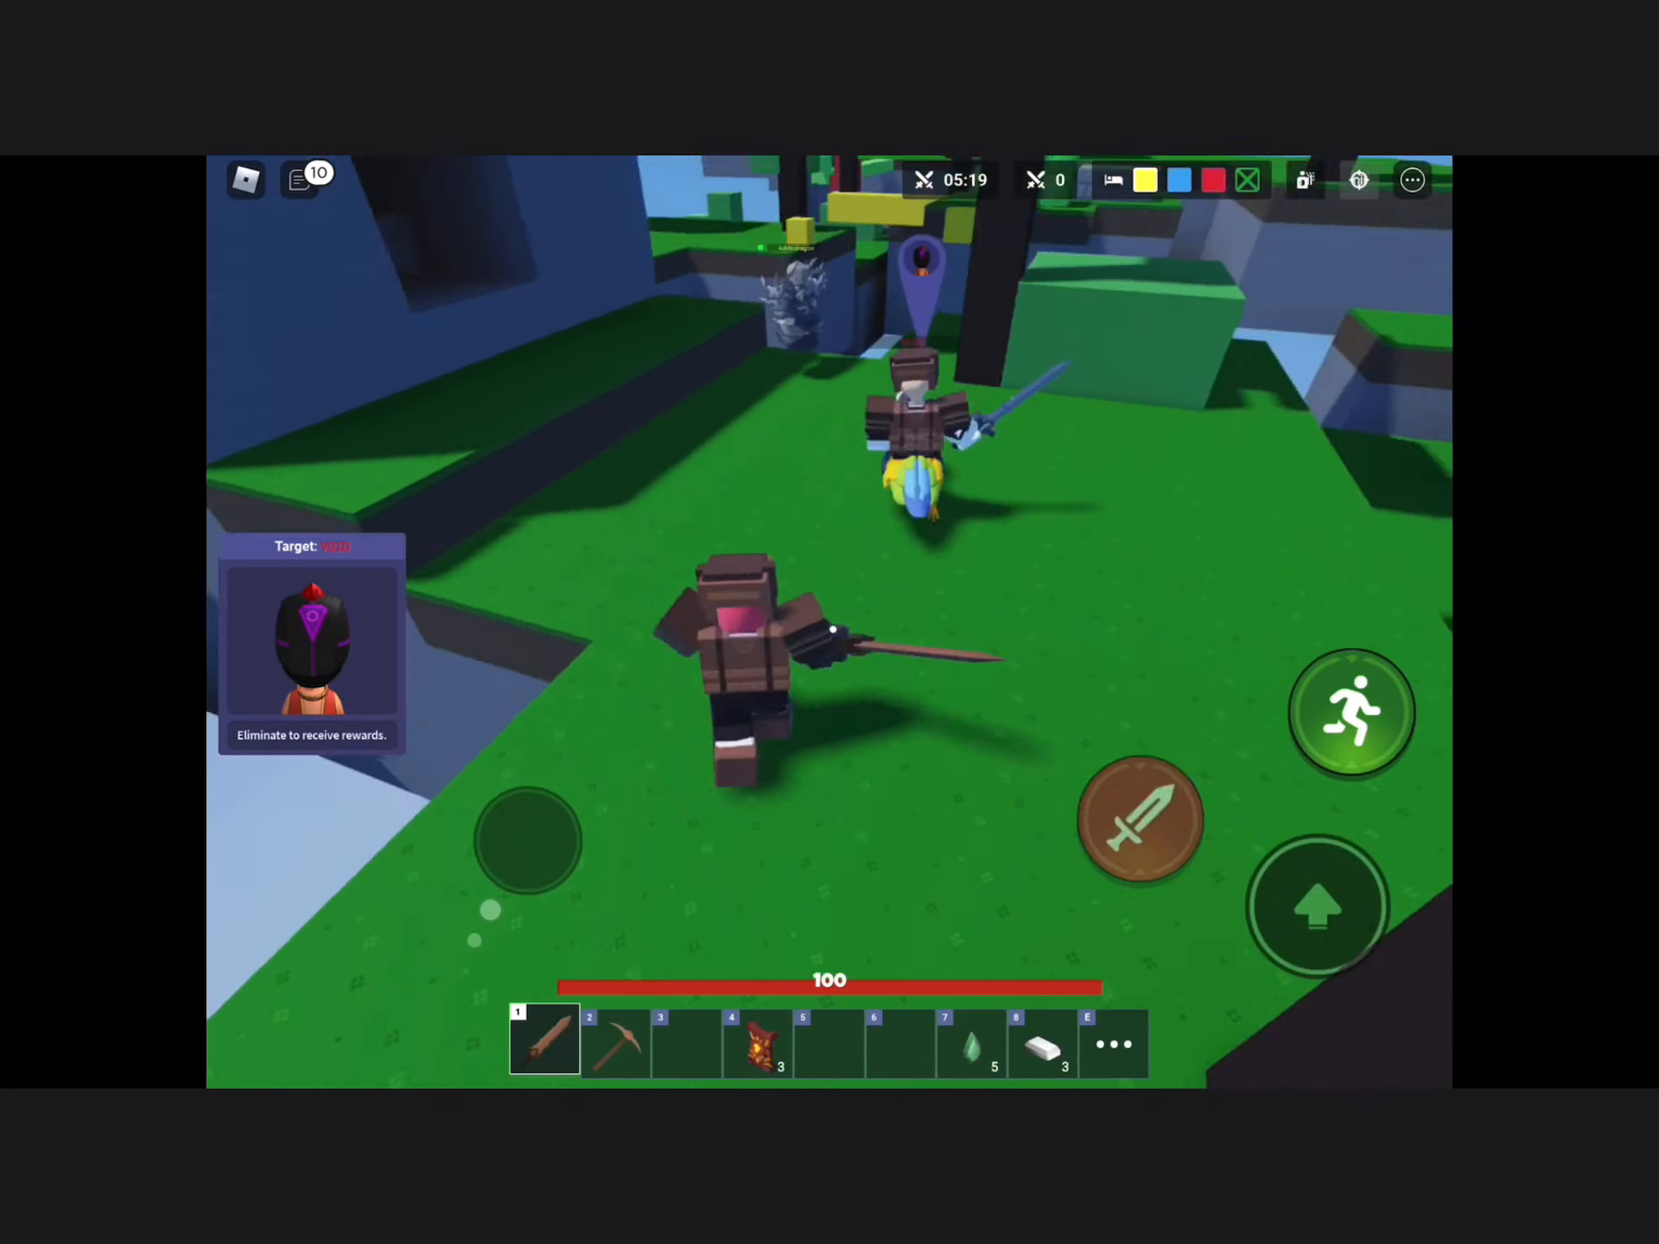
left_click(1144, 821)
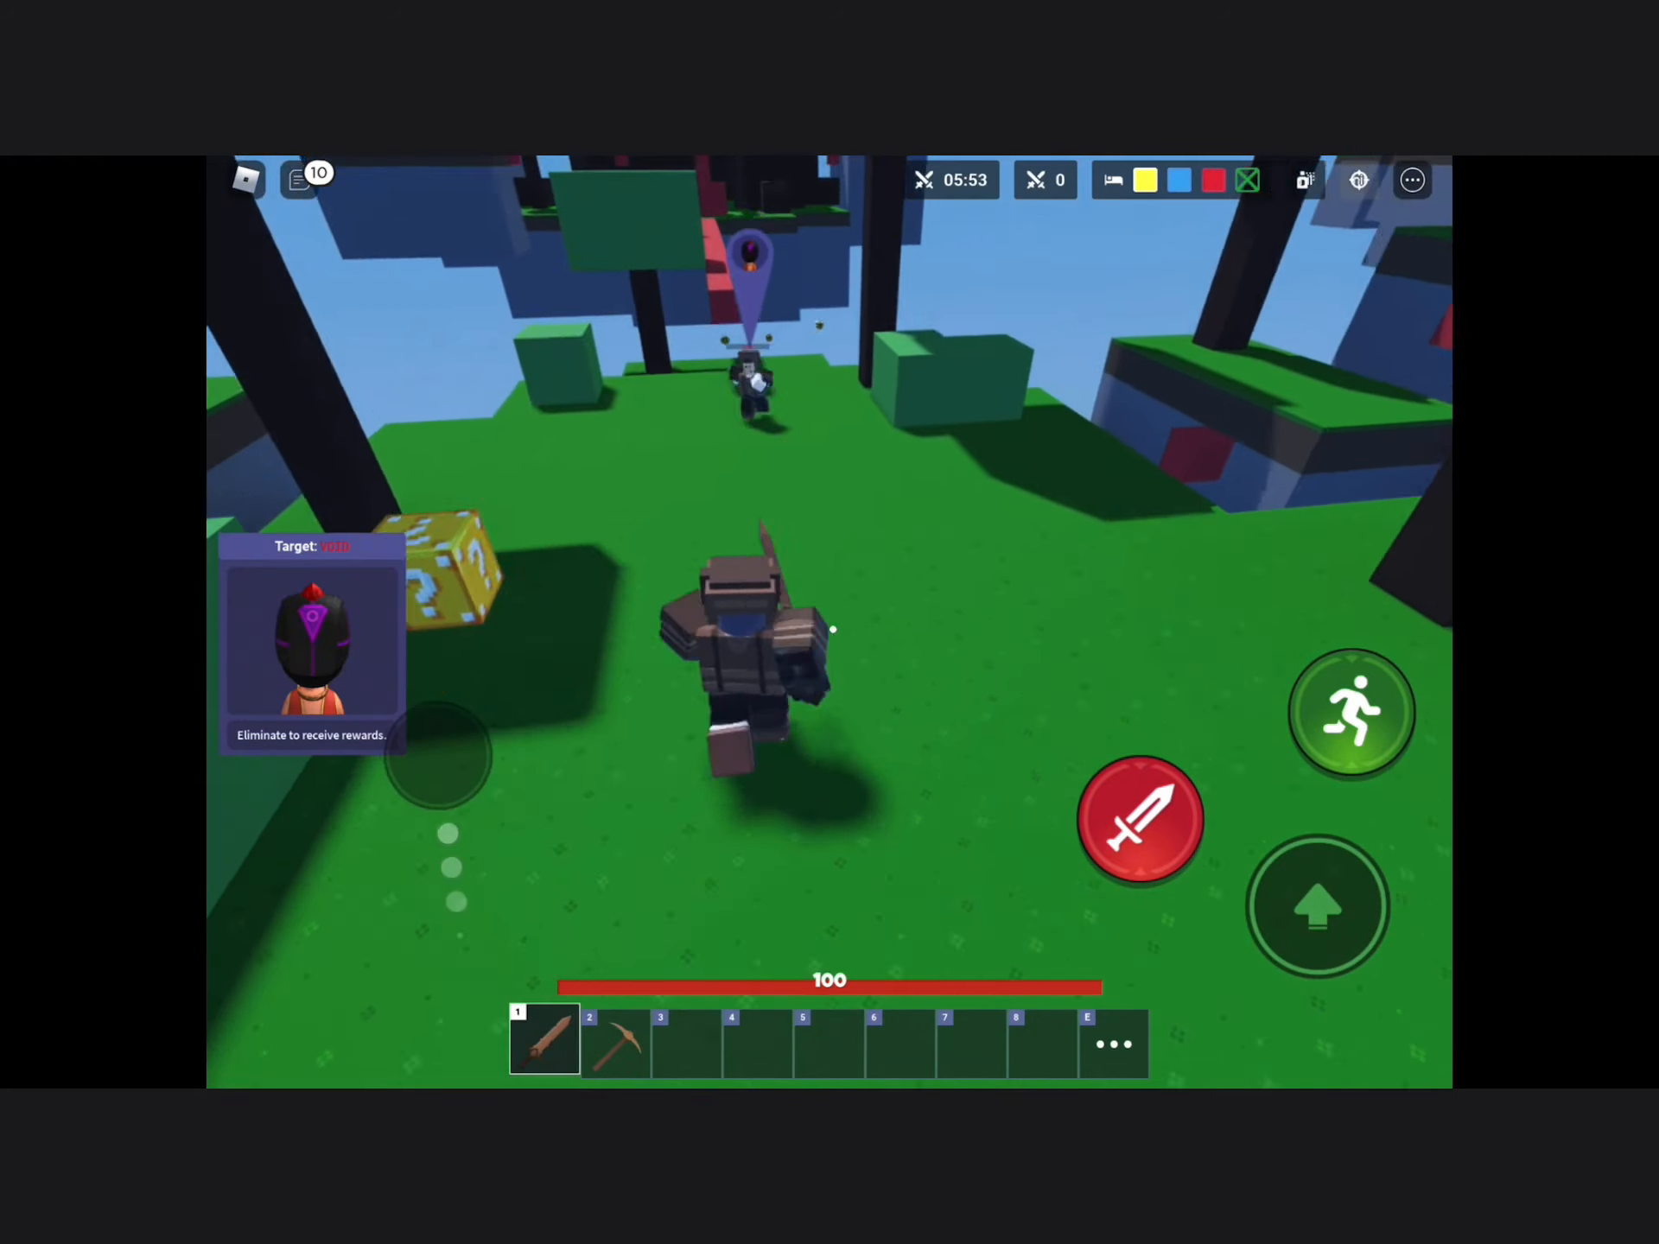
- Swing the sword at the marked target player on the green island
left_click(1141, 823)
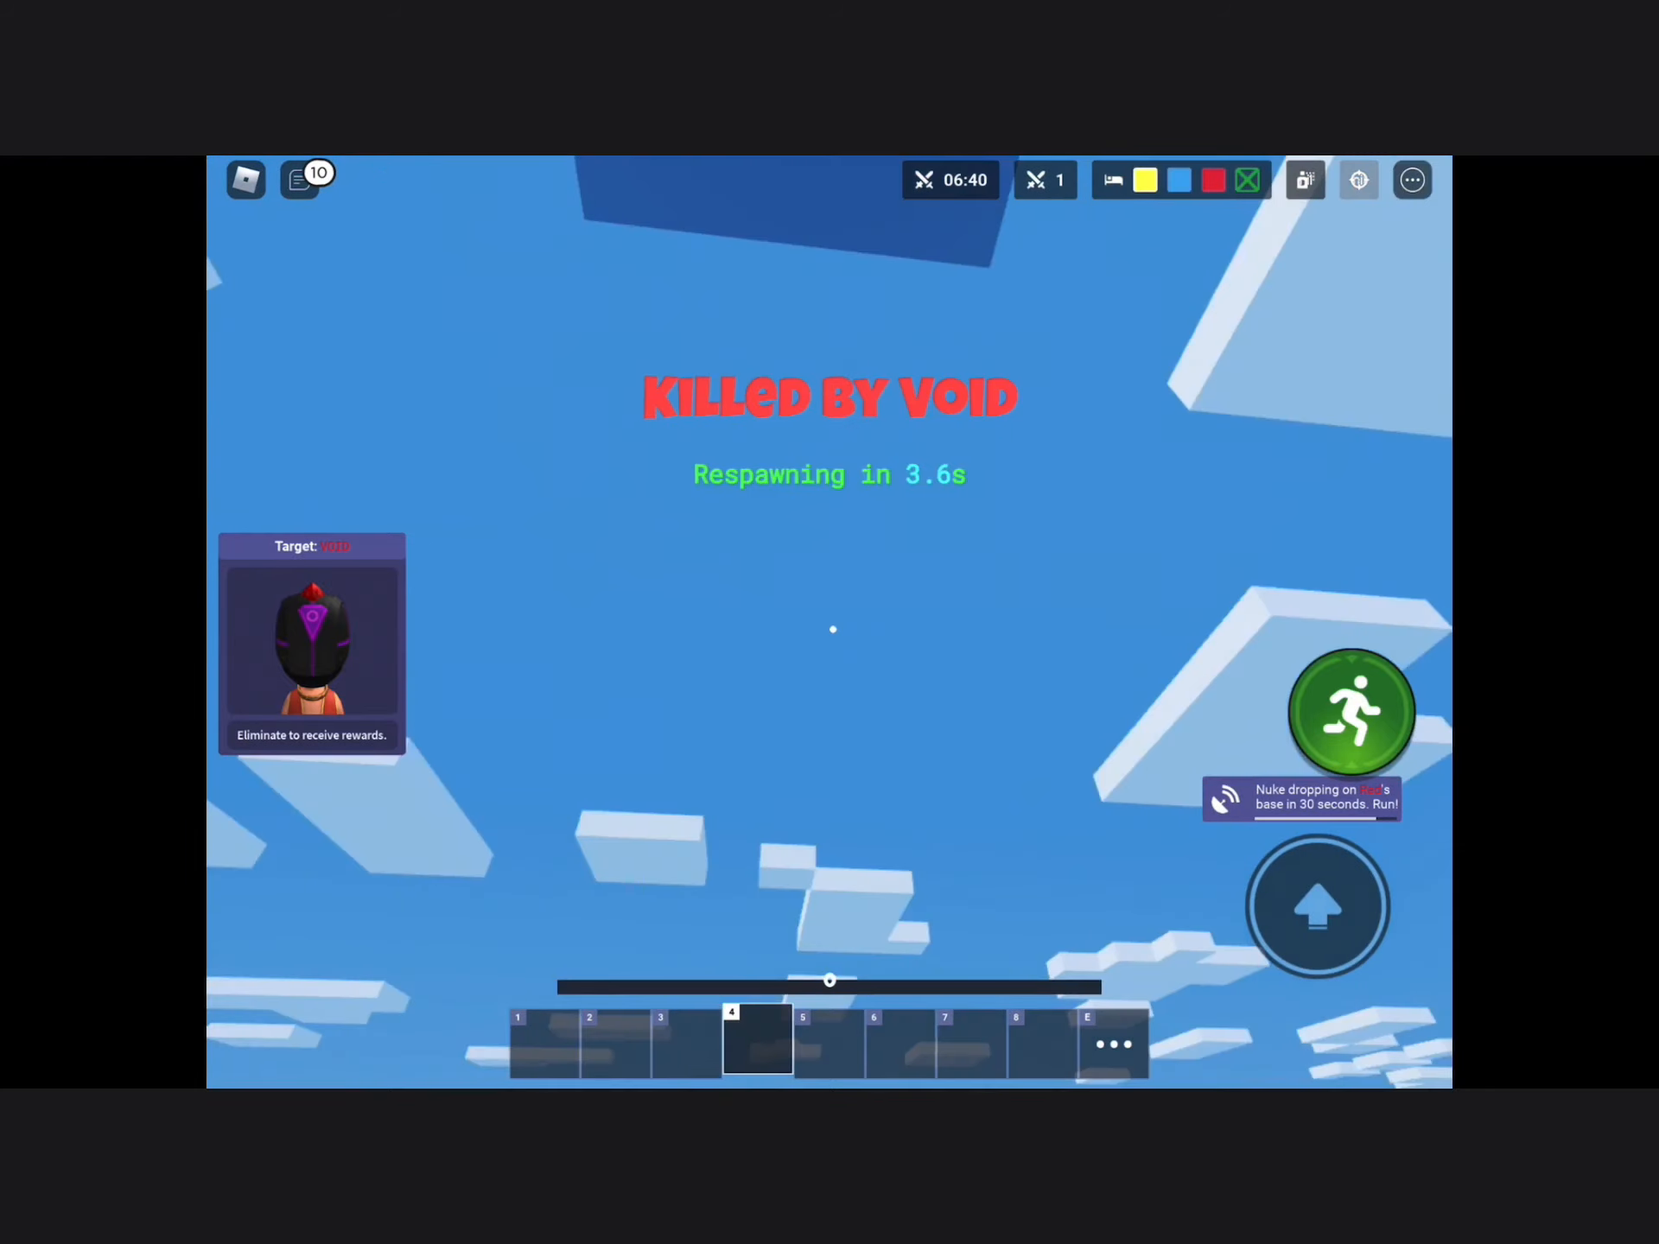
- Tap the top-left control while awaiting the respawn countdown after the first kill
left_click(299, 180)
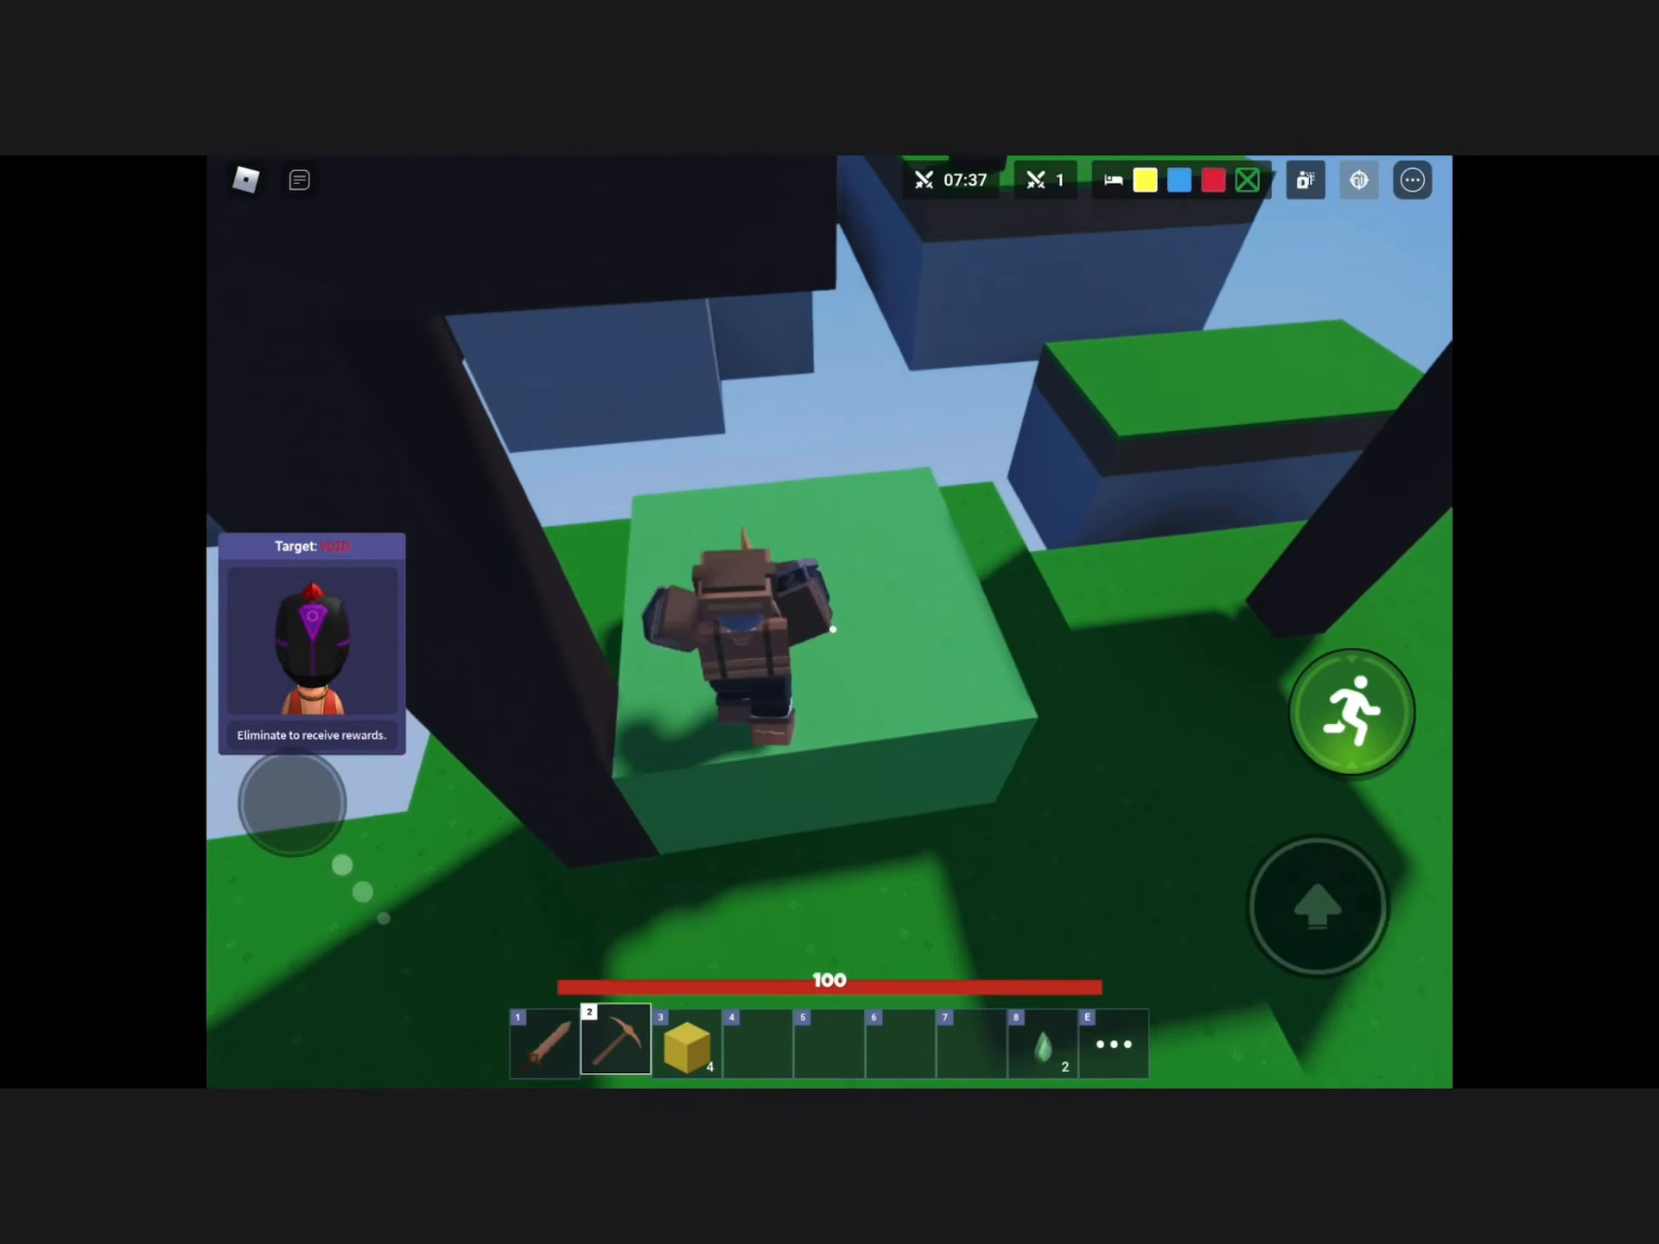
- Select the pickaxe in hotbar slot 2 after respawning with four yellow blocks and two emeralds
left_click(685, 1044)
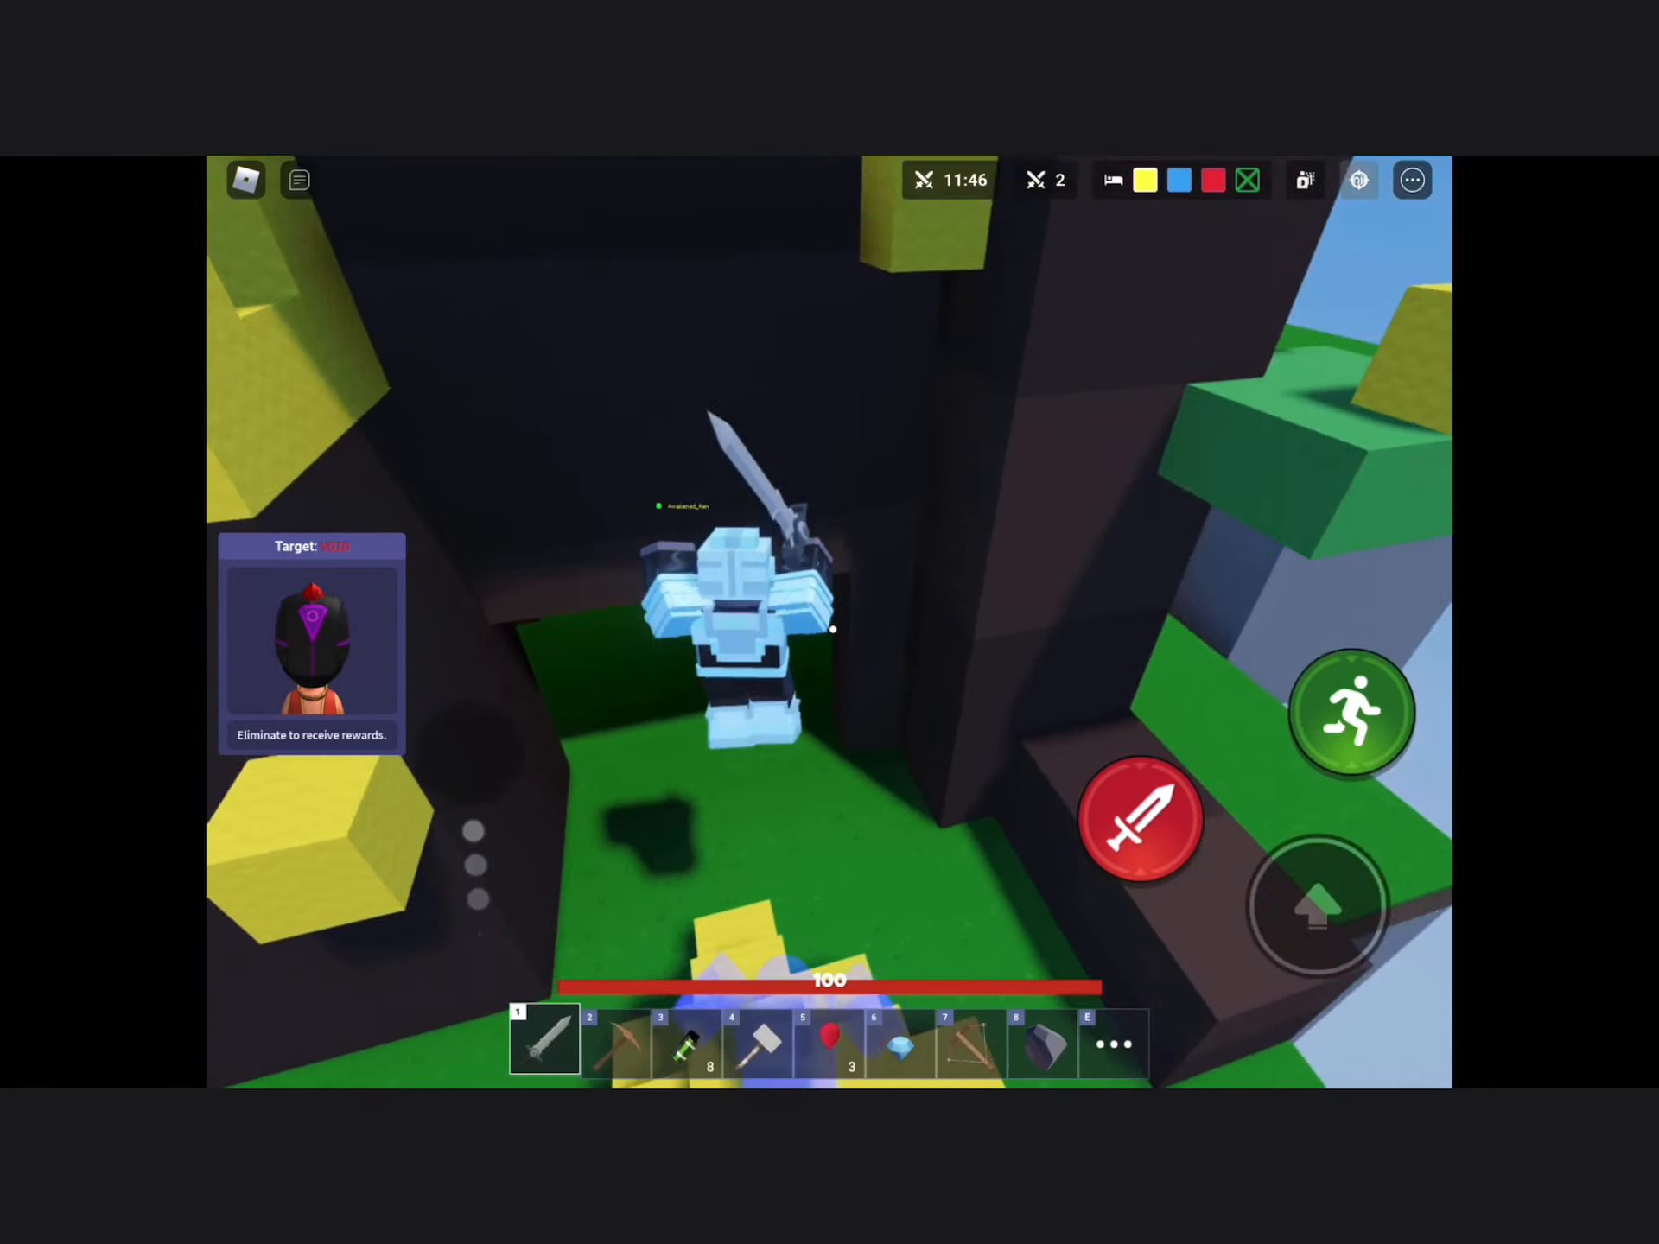
- Tap the top-right control while walking the armoured character through the dark tunnel
left_click(1358, 180)
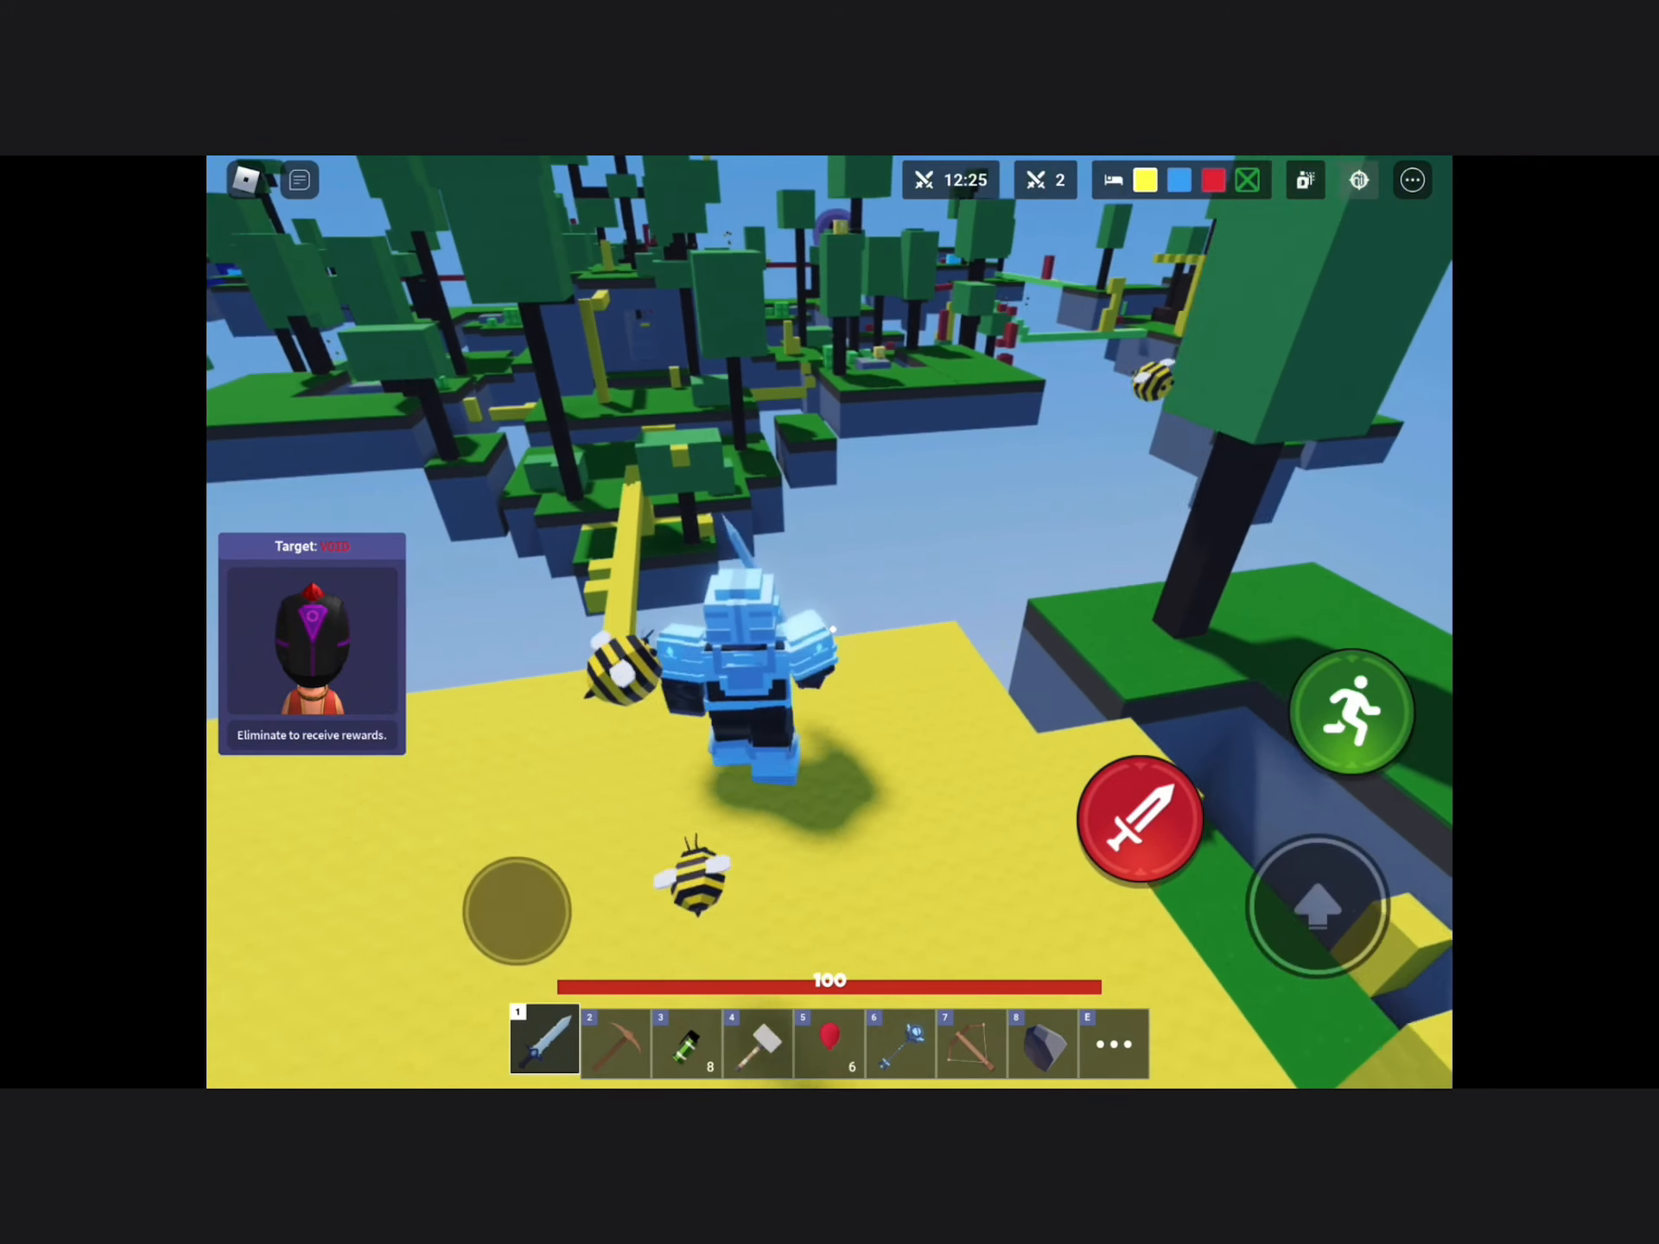
- Select the hotbar slot holding 6 balloons while heading onto the yellow island
left_click(970, 1045)
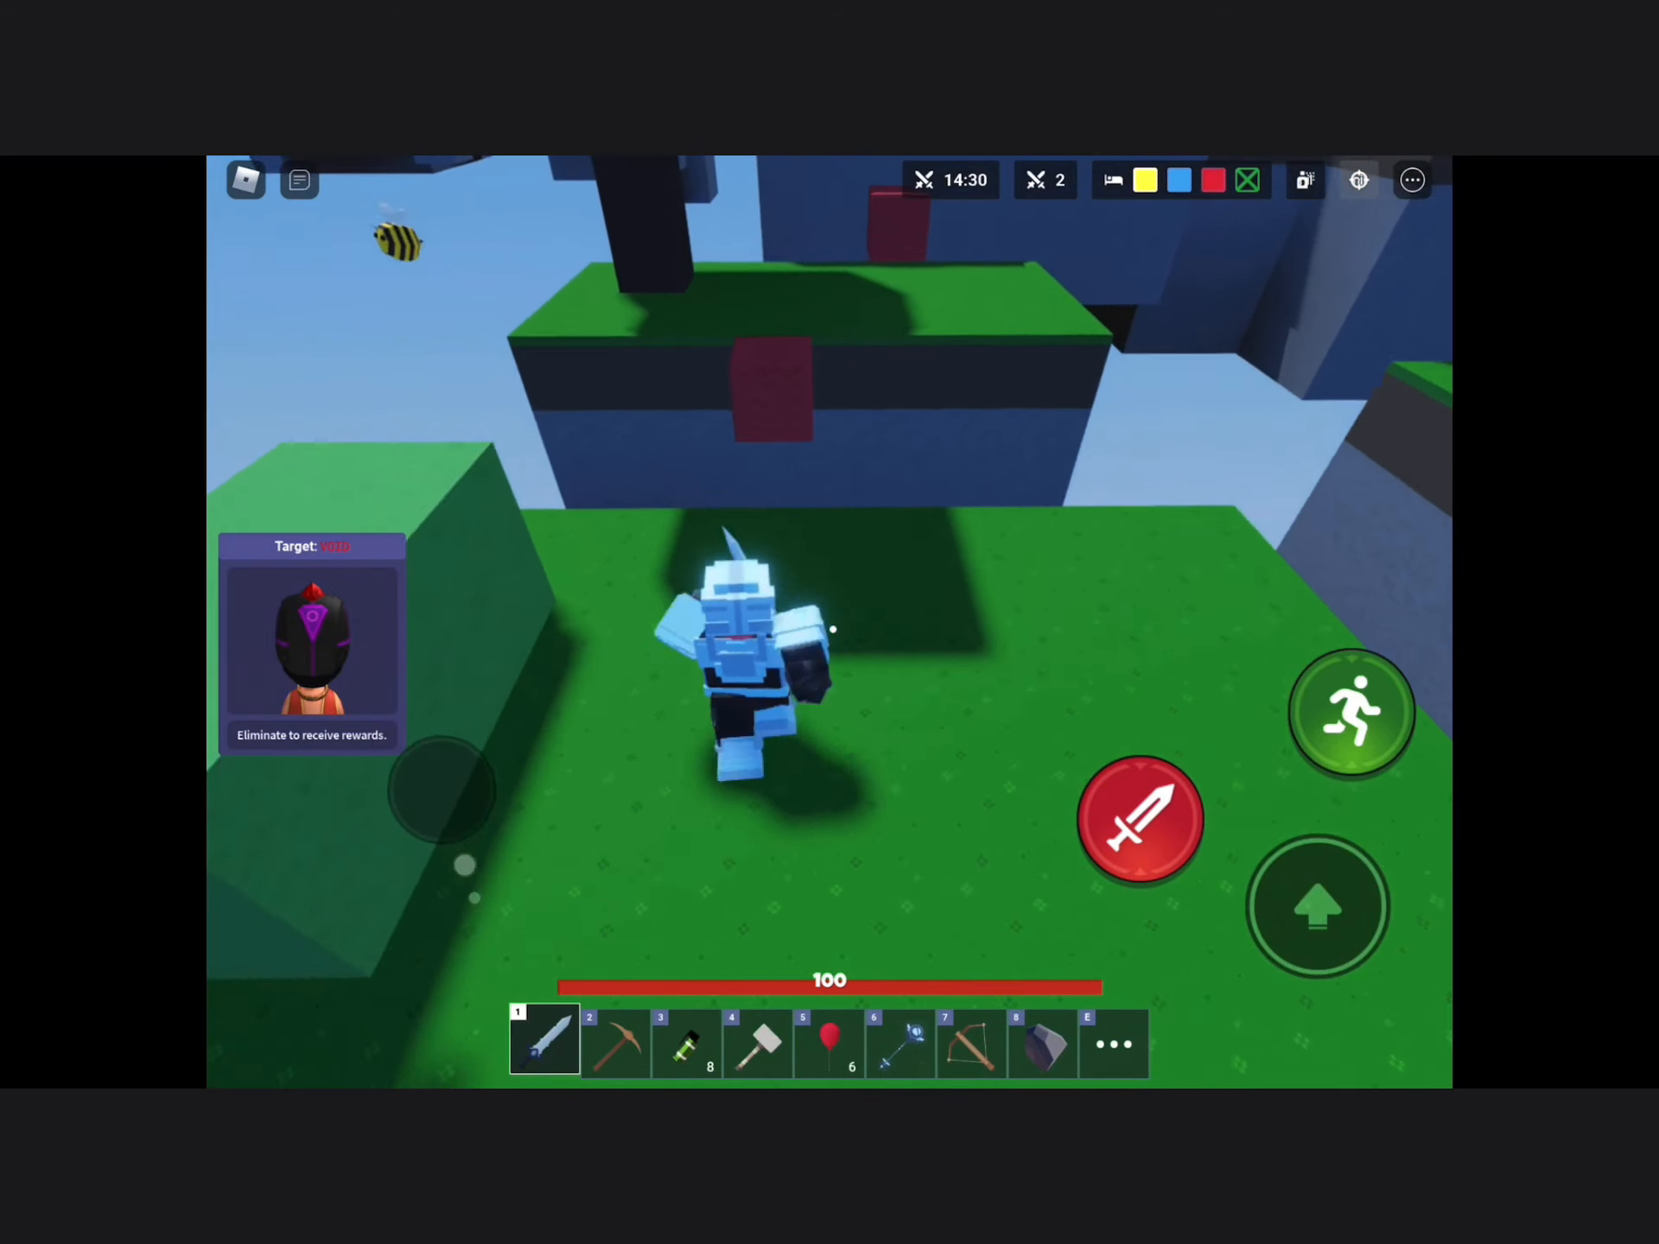
- Switch between bow, pickaxe and sword slots while fighting the red team down to one player
left_click(1314, 906)
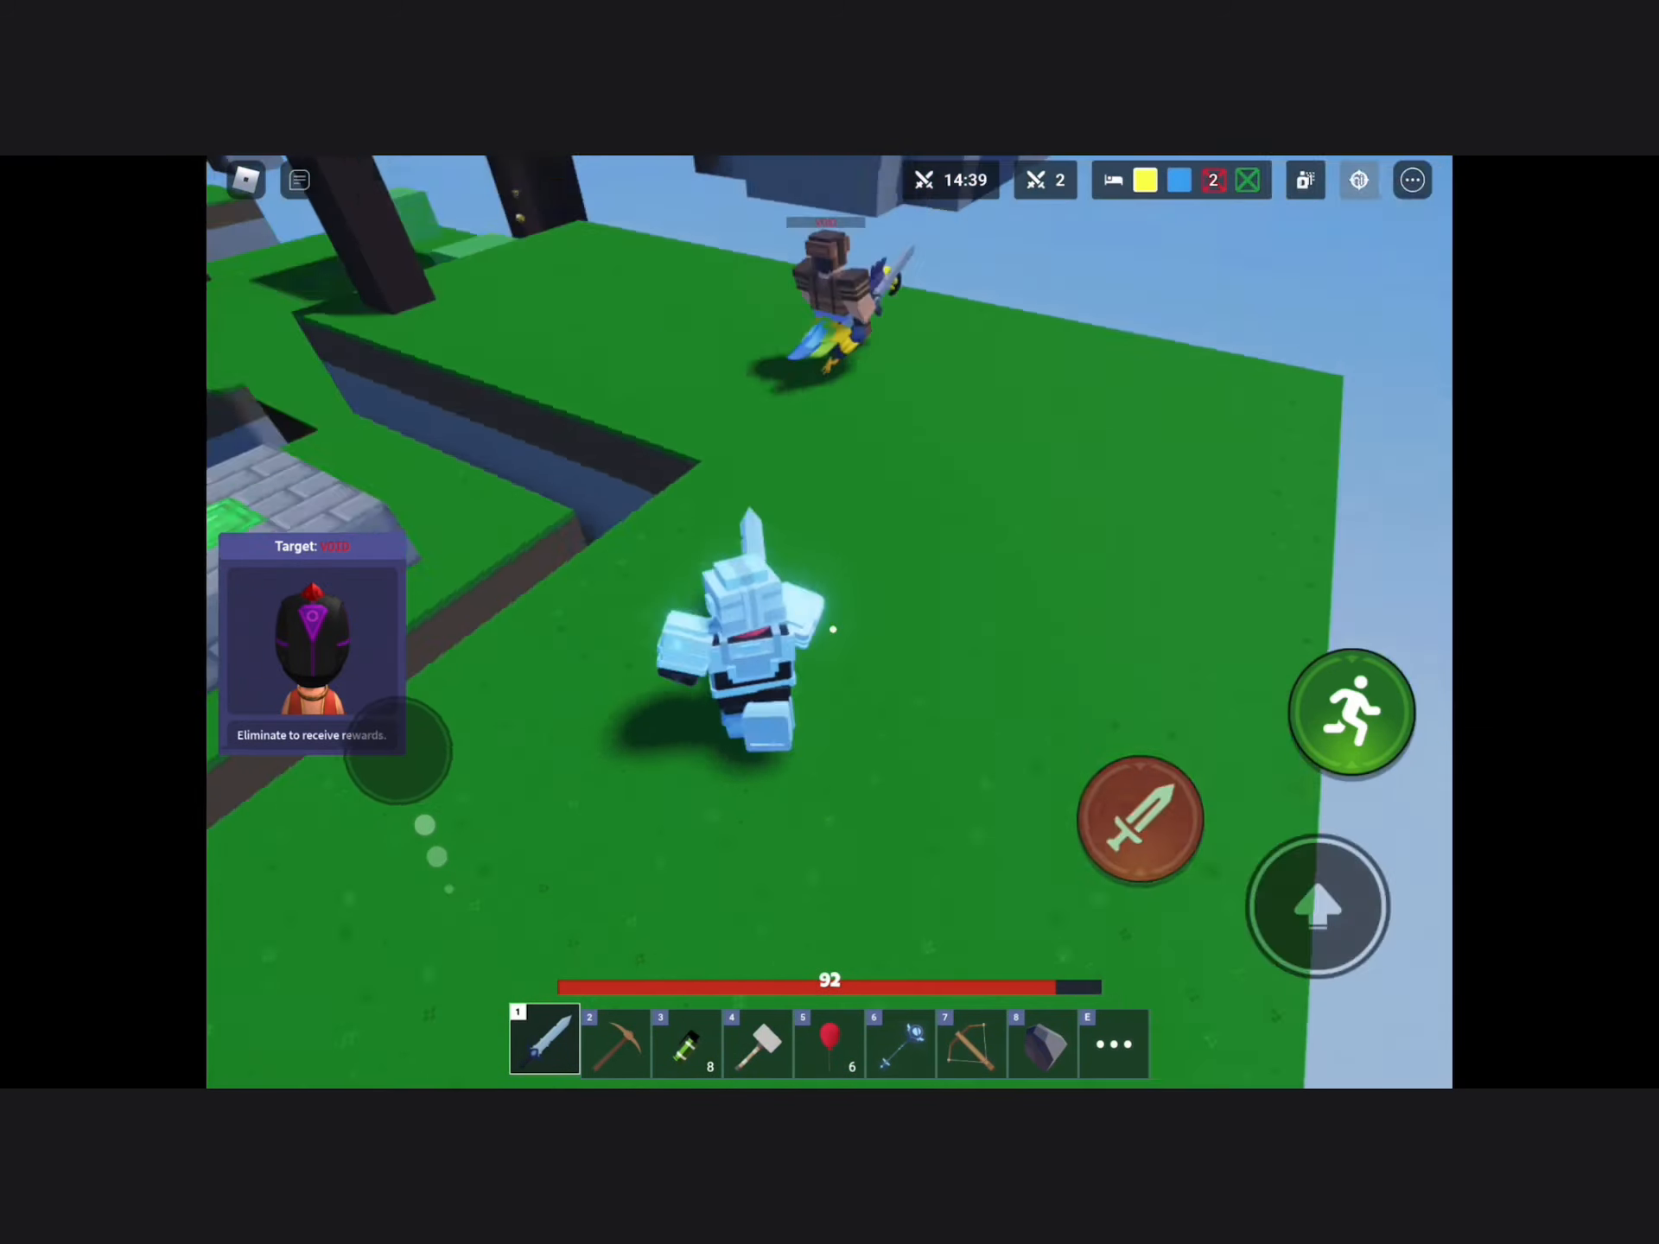
left_click(971, 1044)
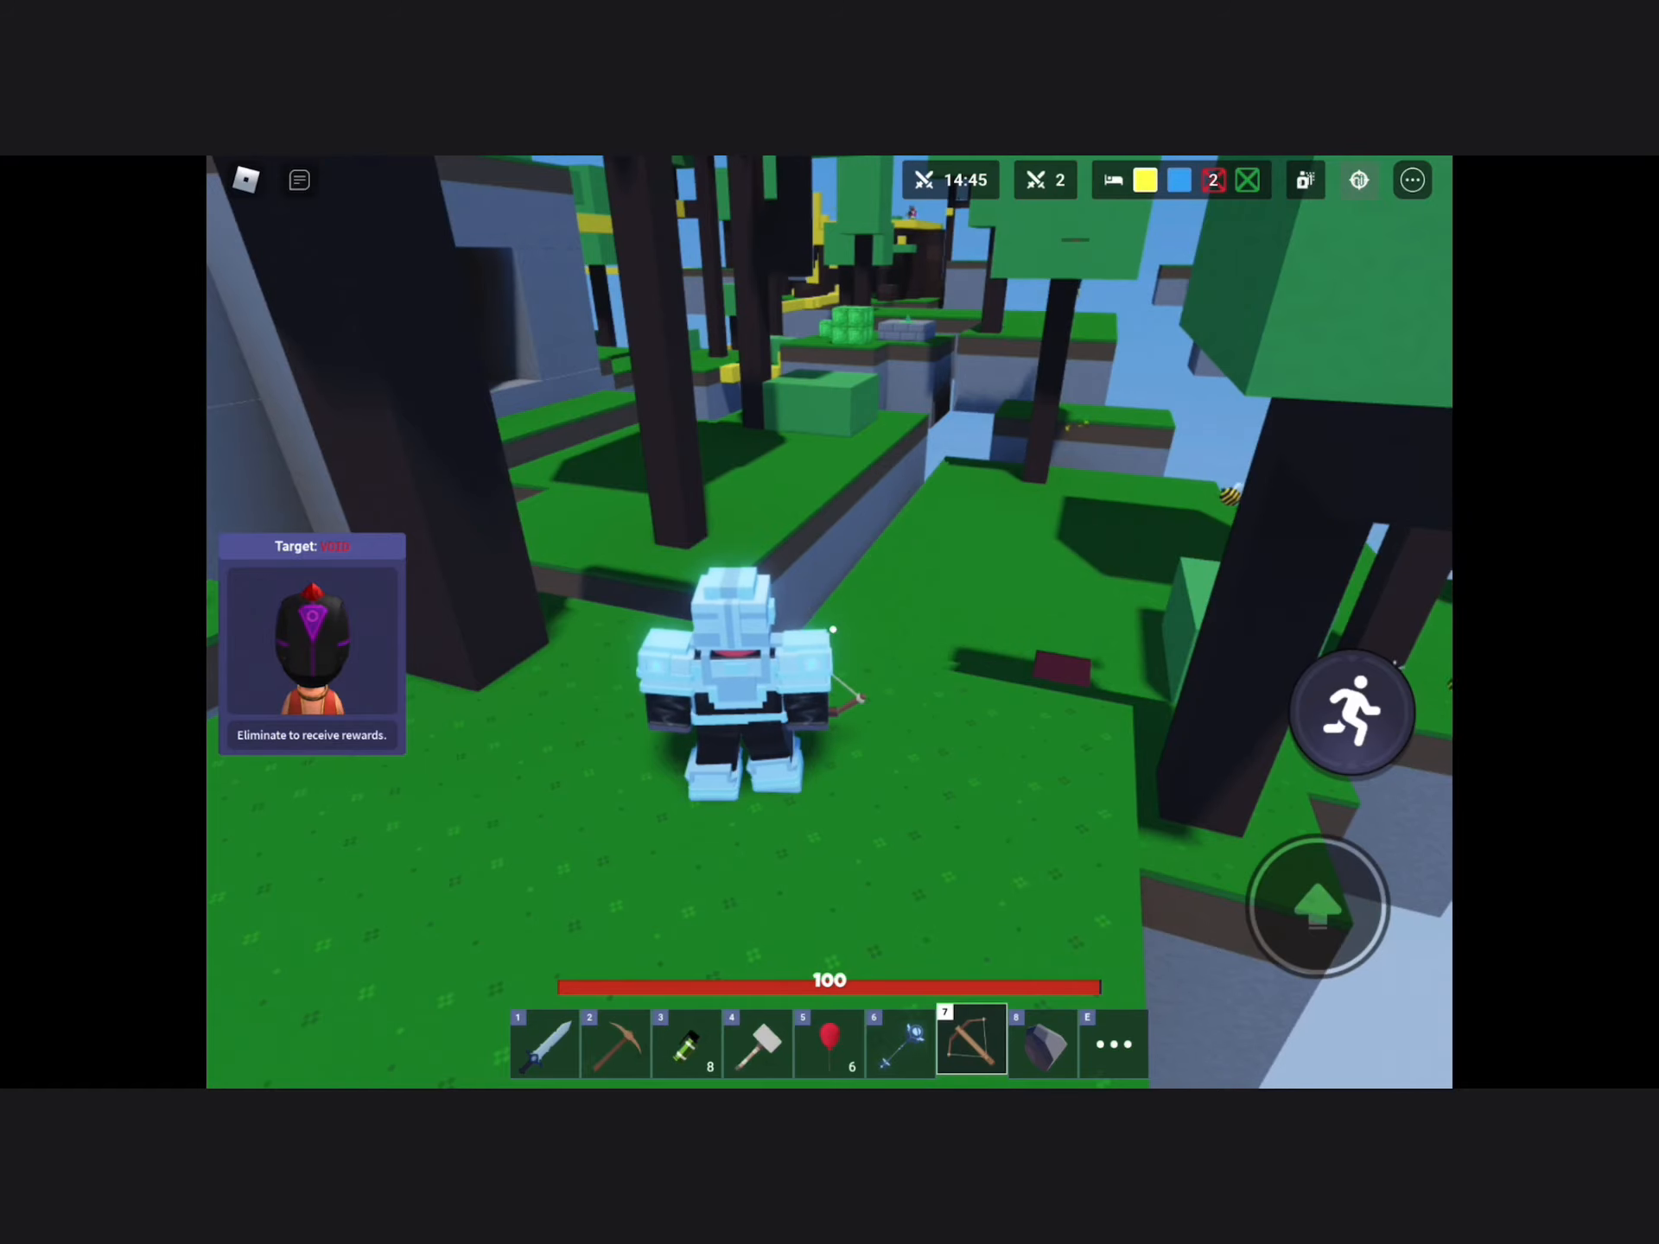
left_click(543, 1040)
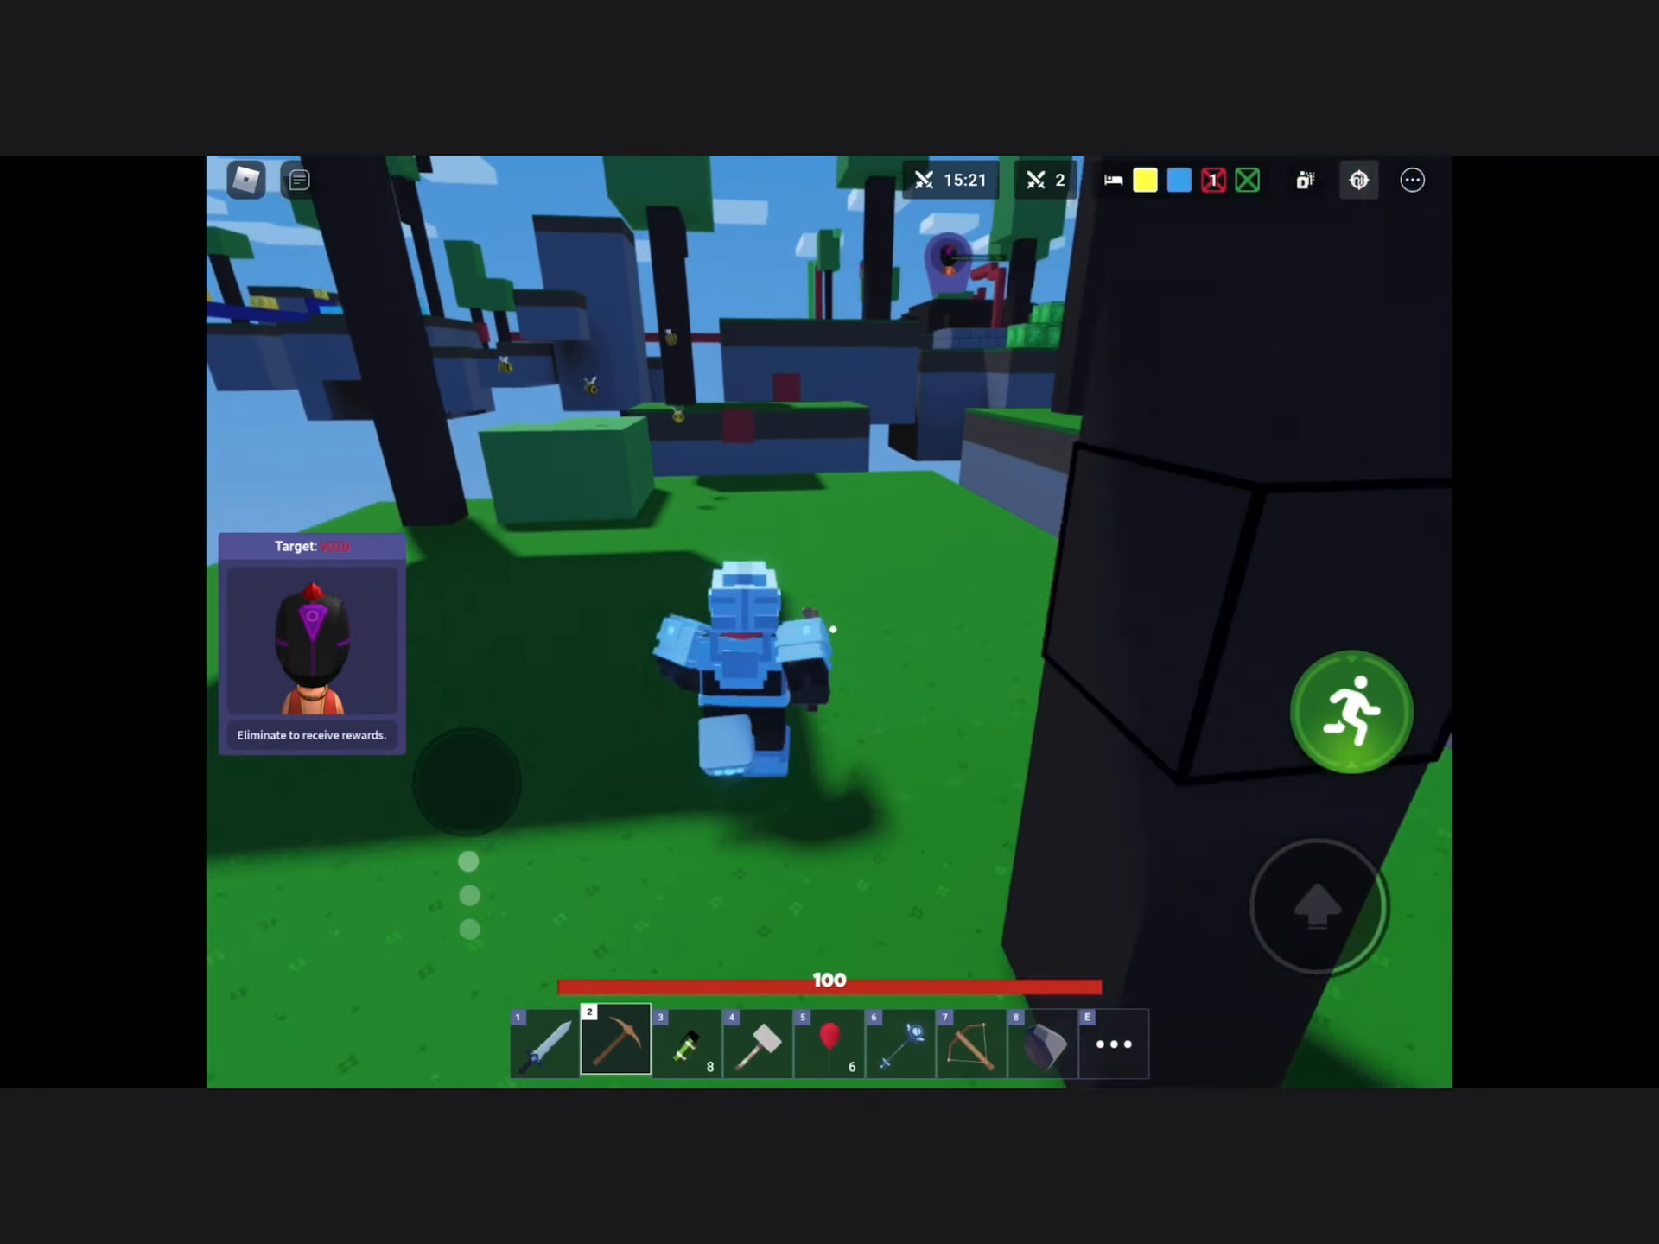
- Equip the diamond sword from slot 1 and fight across the island, ending at 32 health
left_click(543, 1039)
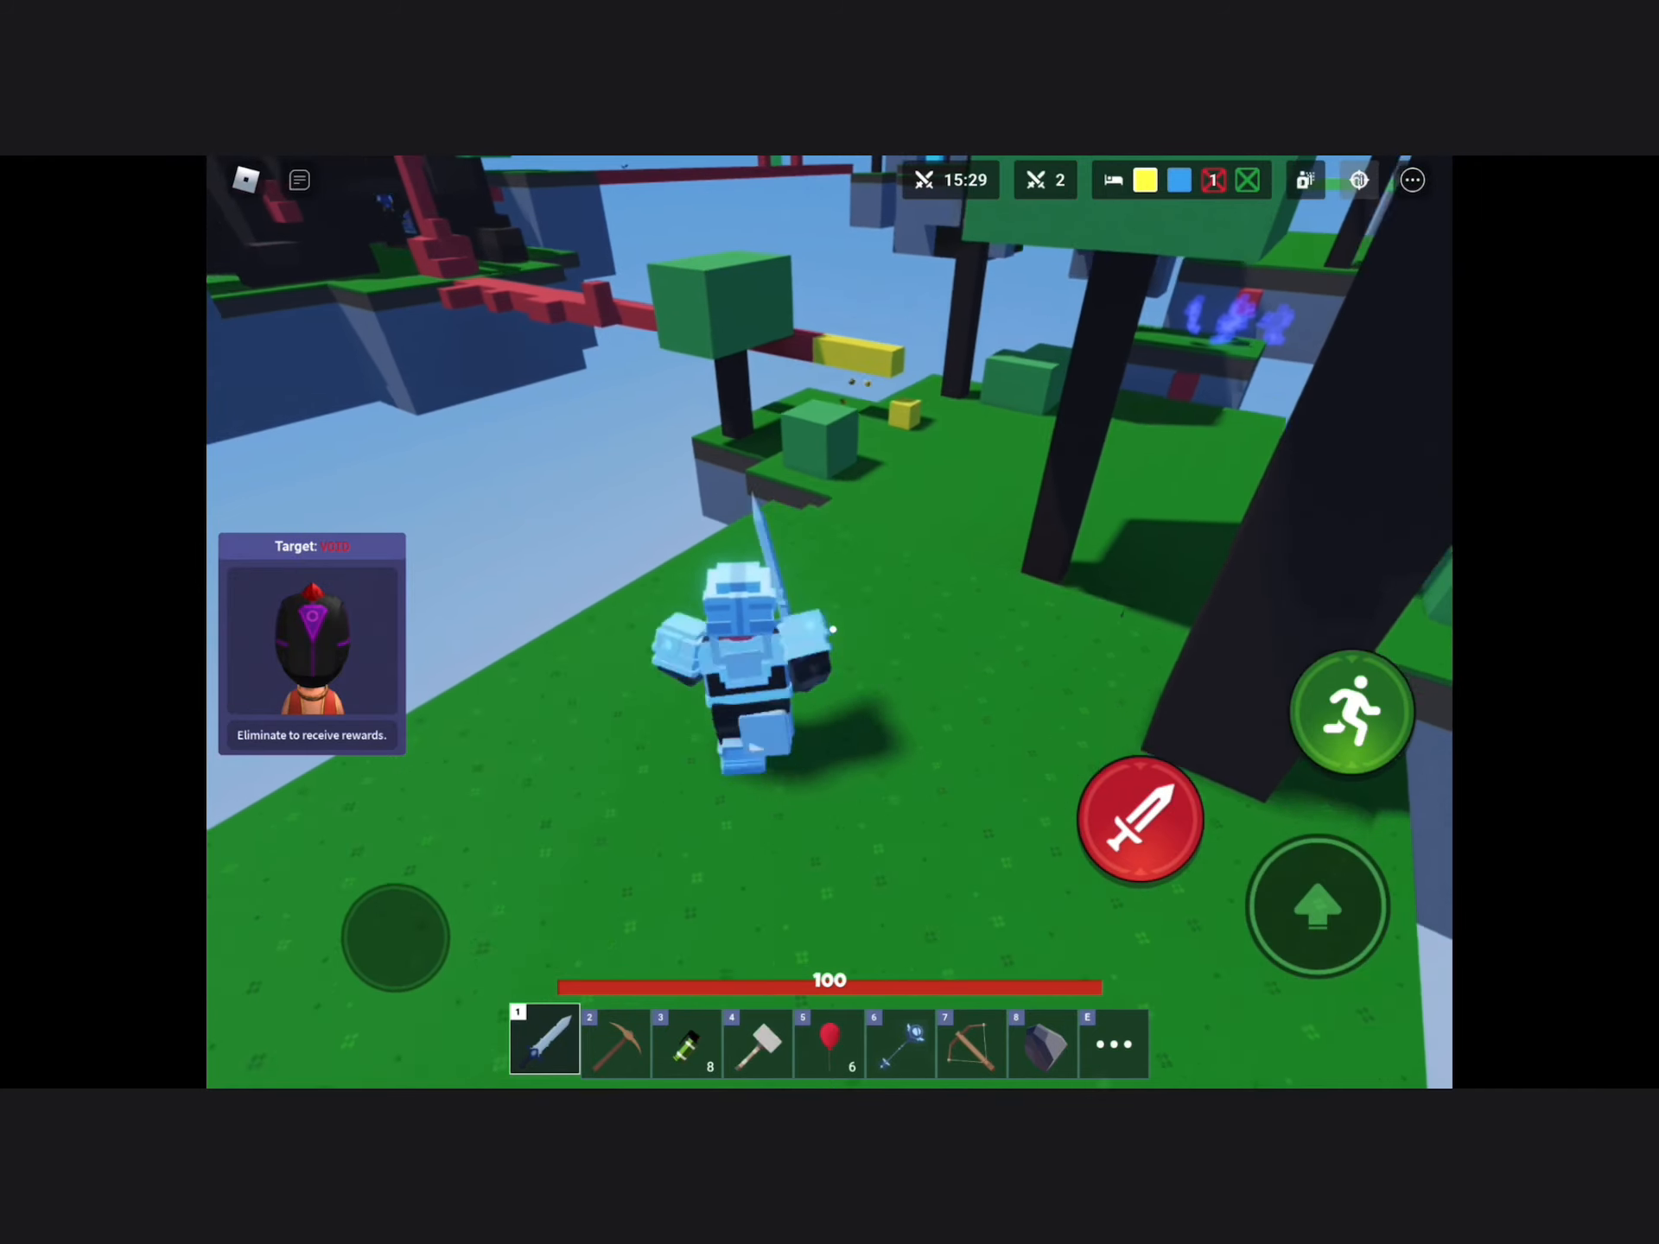
left_click(972, 1044)
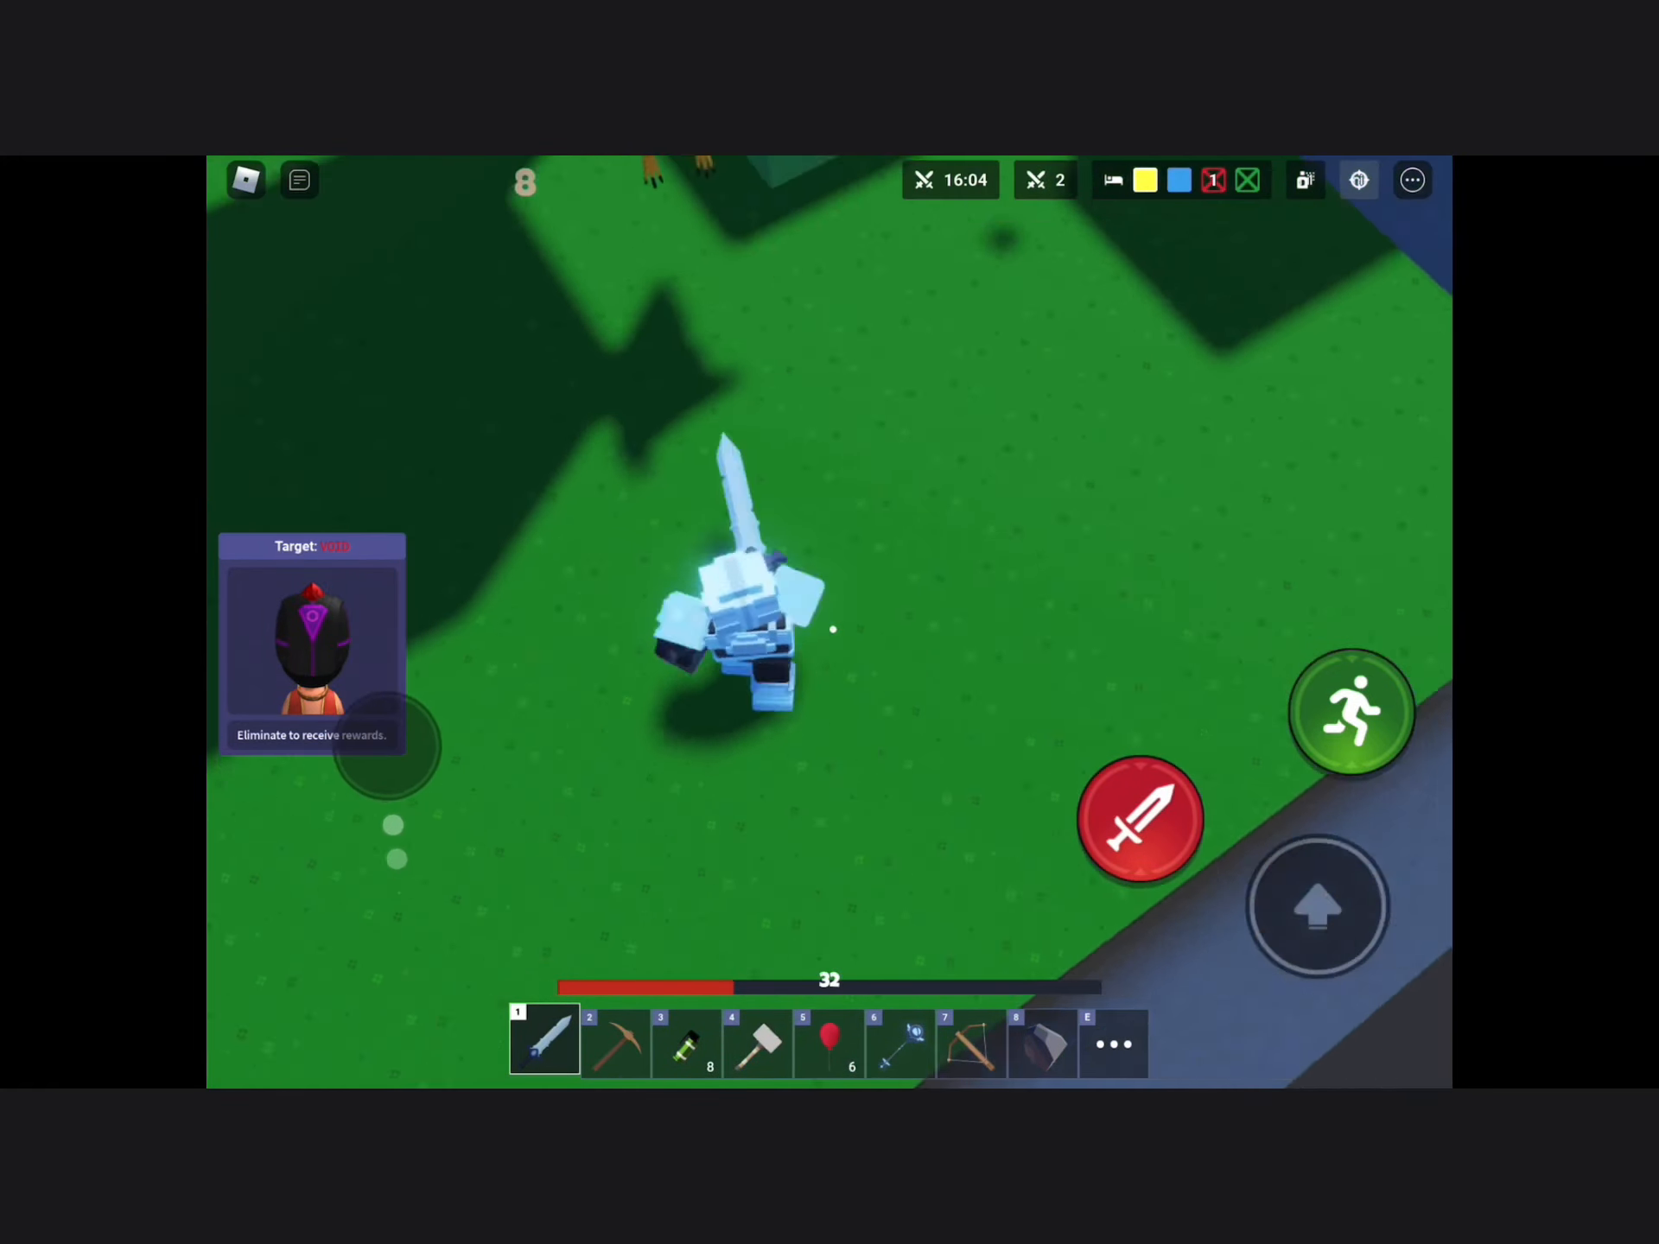
- Land the final attack to win, then choose return to lobby from the end screen
left_click(1142, 823)
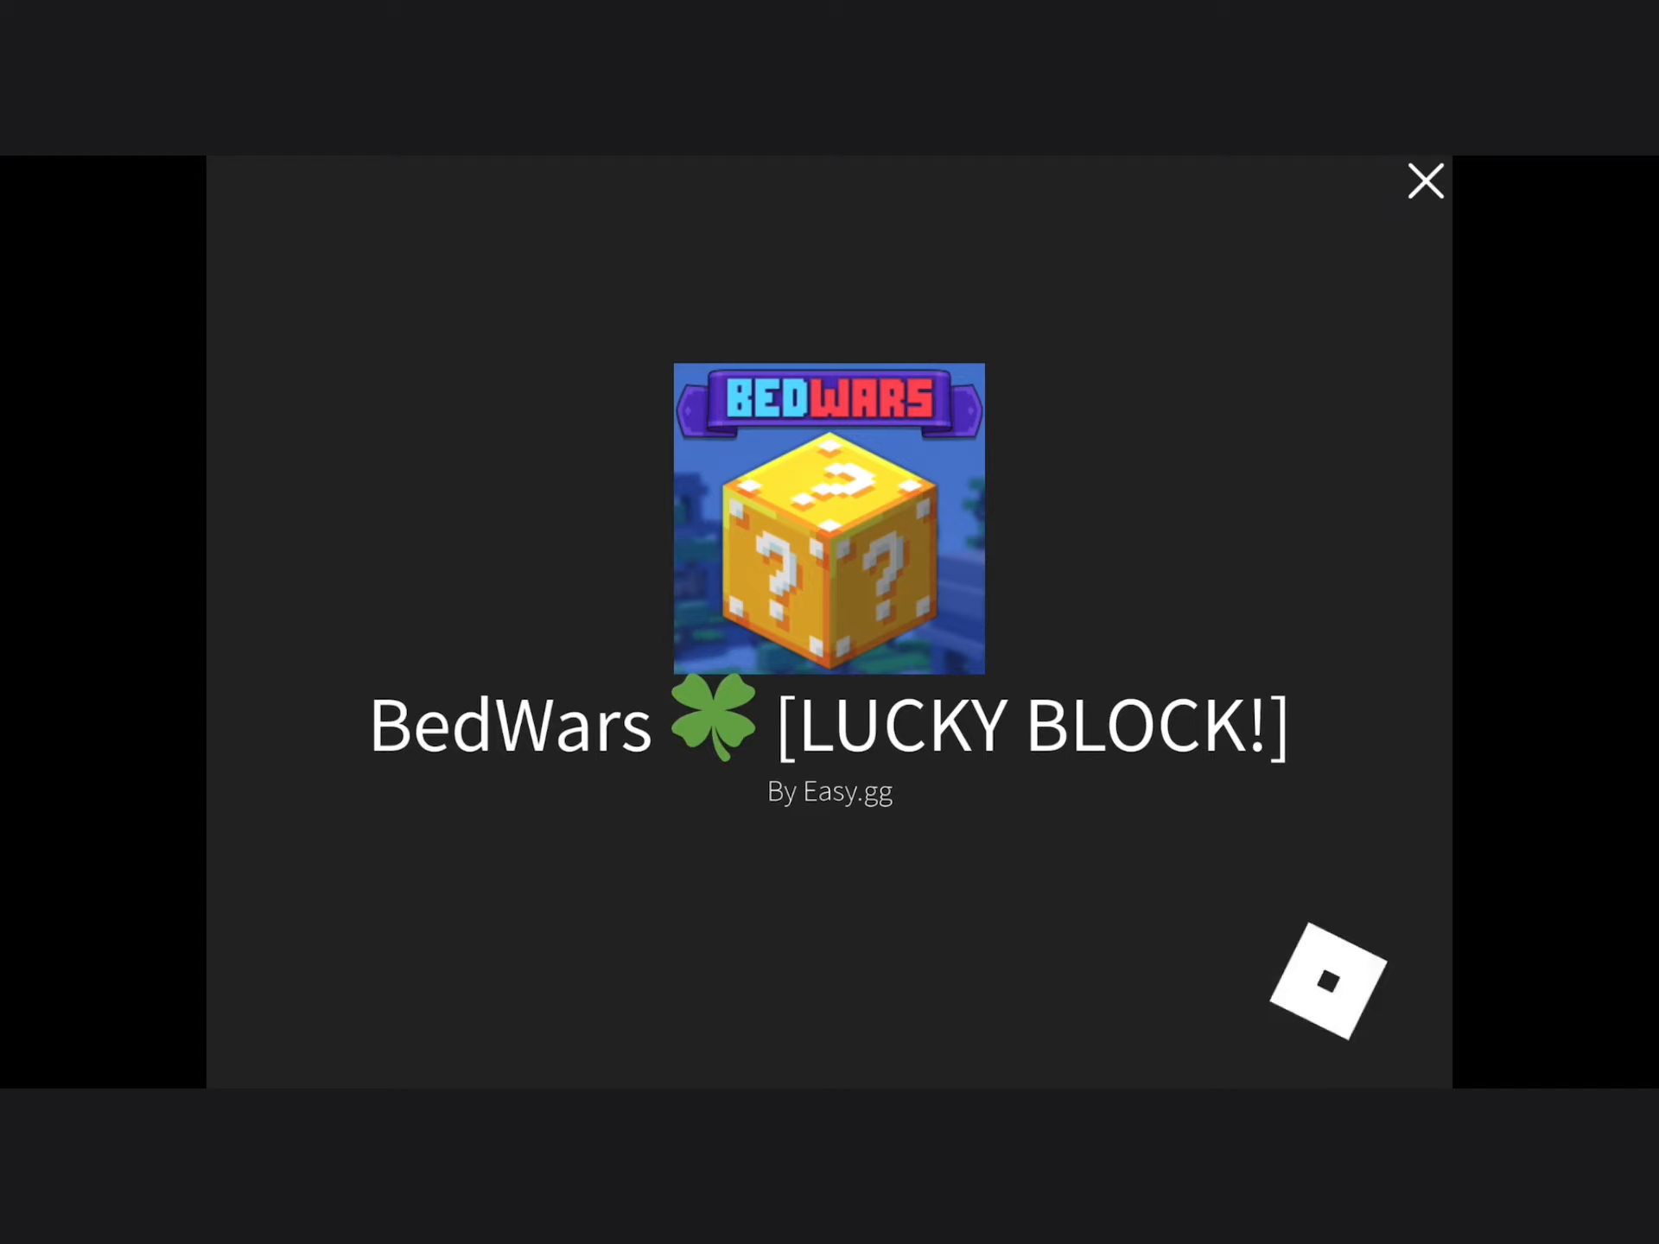
left_click(1425, 181)
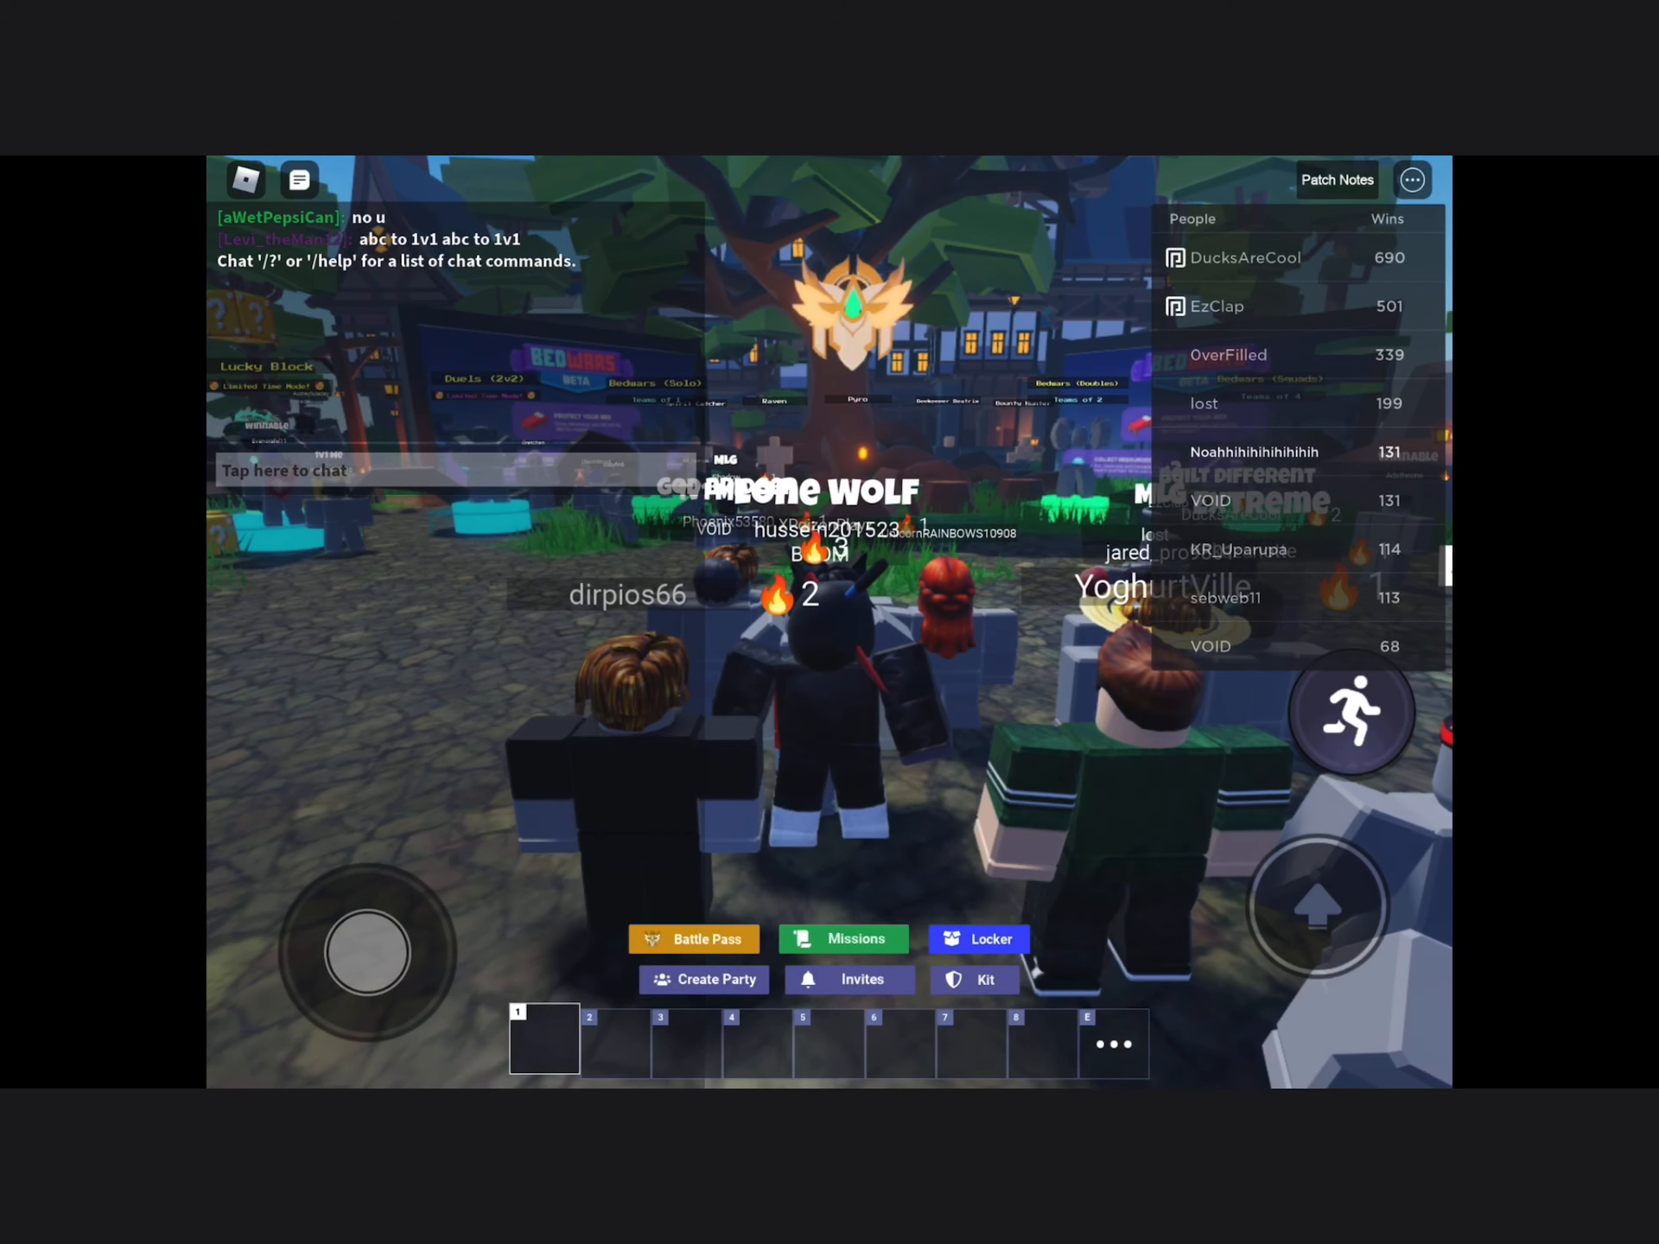